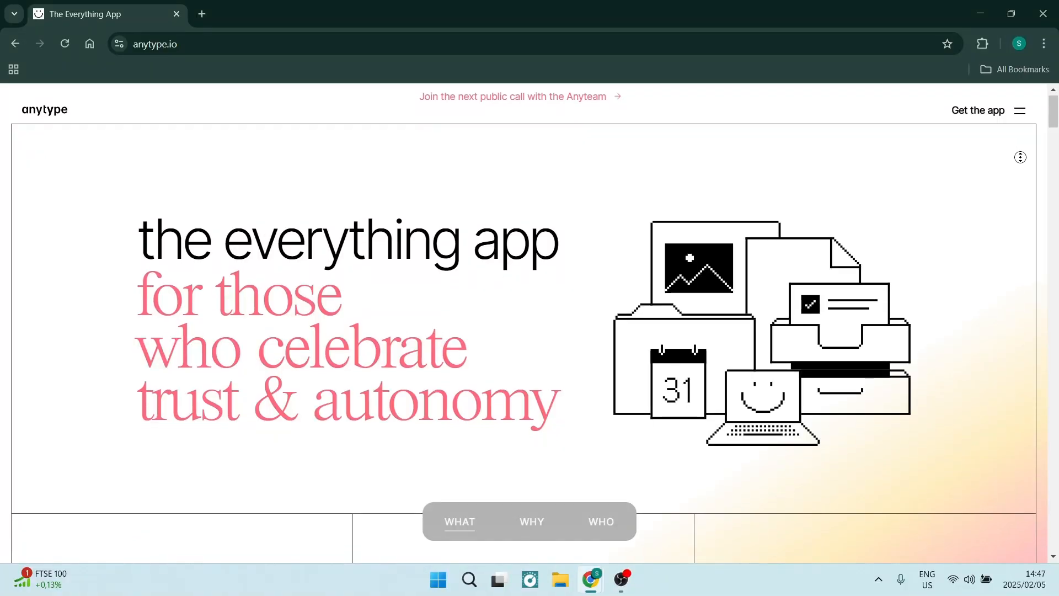
{"action": "scroll", "scroll_direction": "down", "scroll_amount": 3}
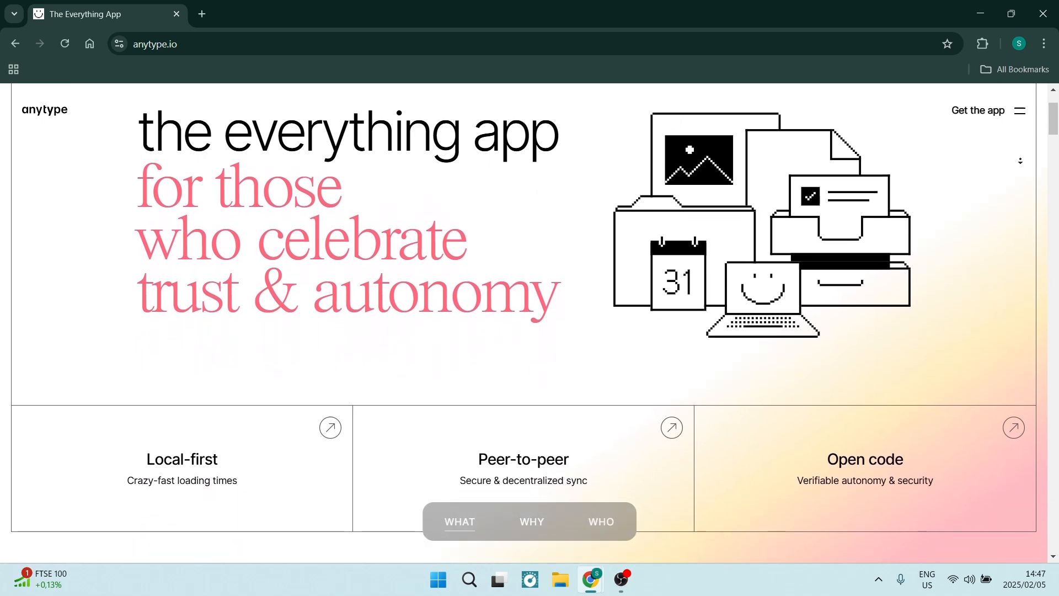
{"action": "scroll", "scroll_direction": "down", "scroll_amount": 3}
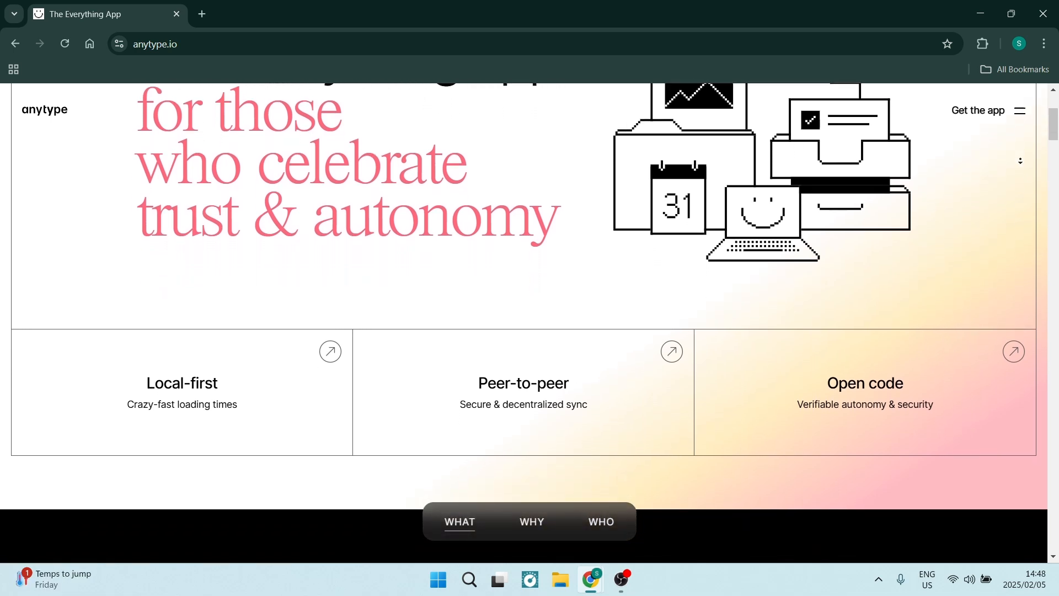
{"action": "scroll", "scroll_direction": "down", "scroll_amount": 3}
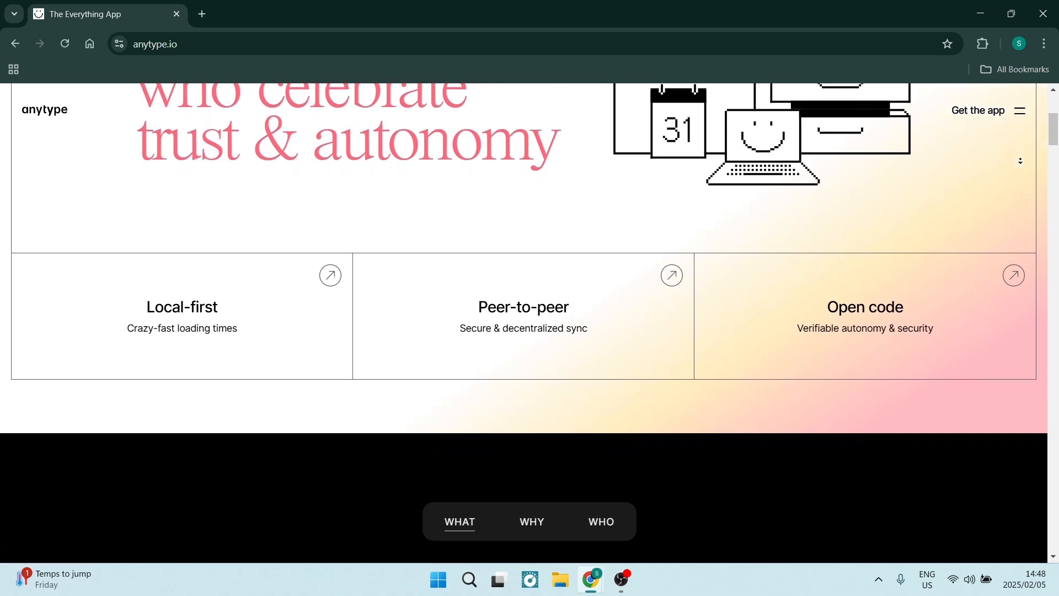
{"action": "scroll", "scroll_direction": "down", "scroll_amount": 3}
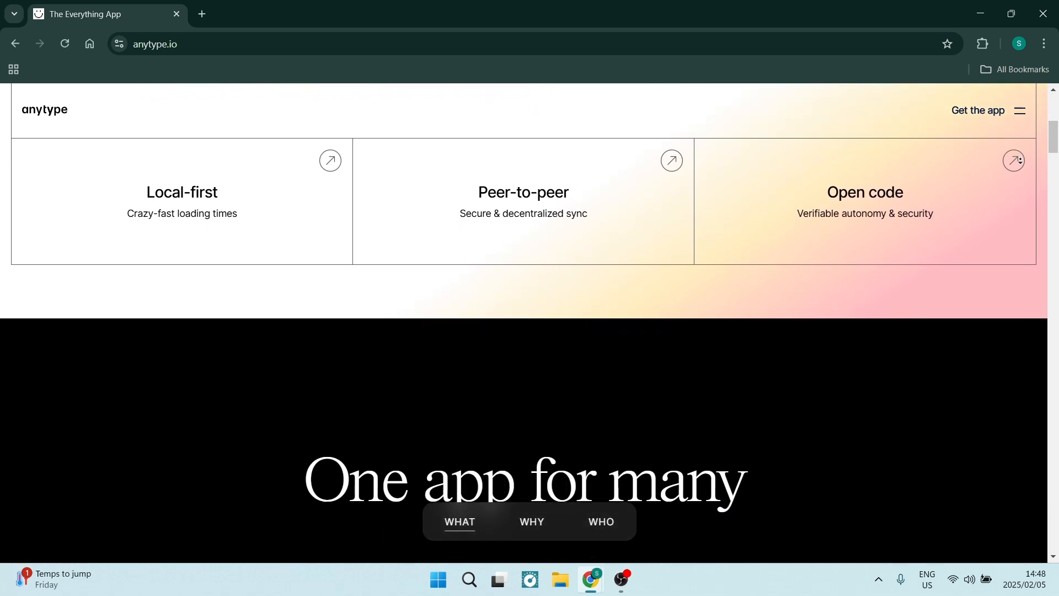
{"action": "scroll", "scroll_direction": "down", "scroll_amount": 3}
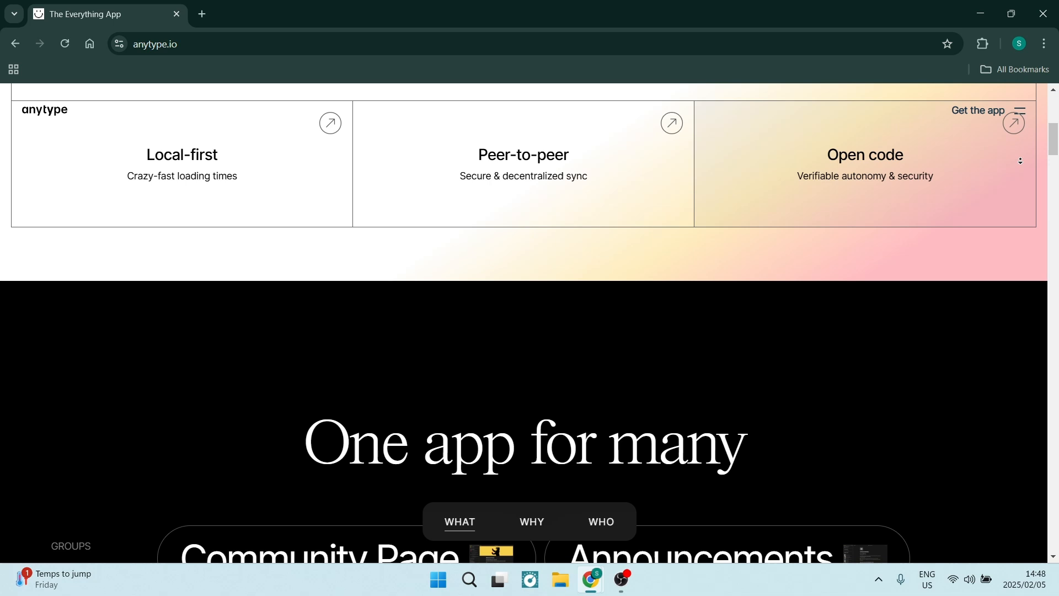
{"action": "scroll", "scroll_direction": "down", "scroll_amount": 3}
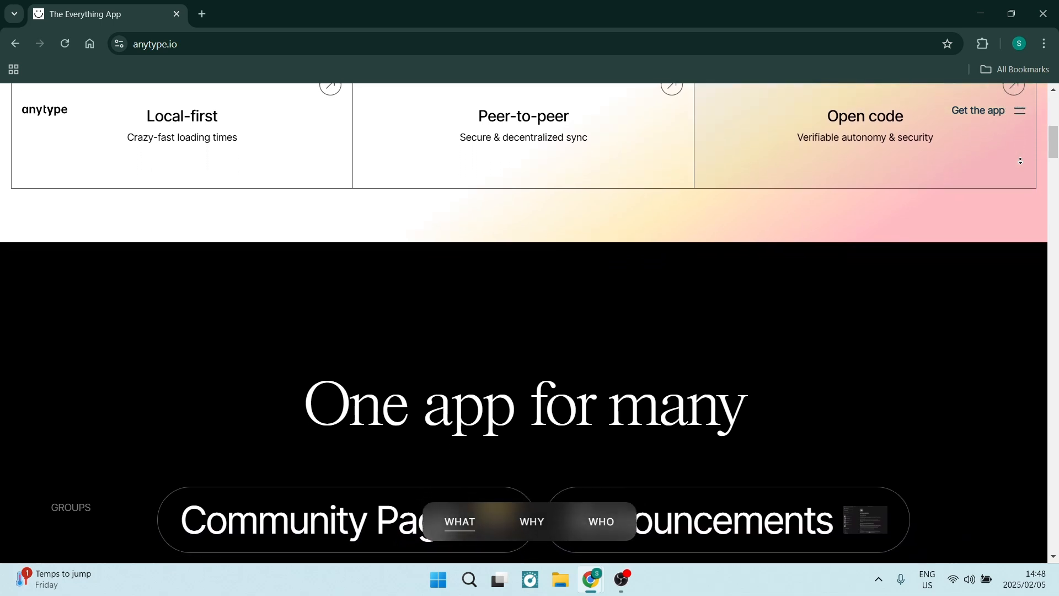
{"action": "scroll", "scroll_direction": "down", "scroll_amount": 3}
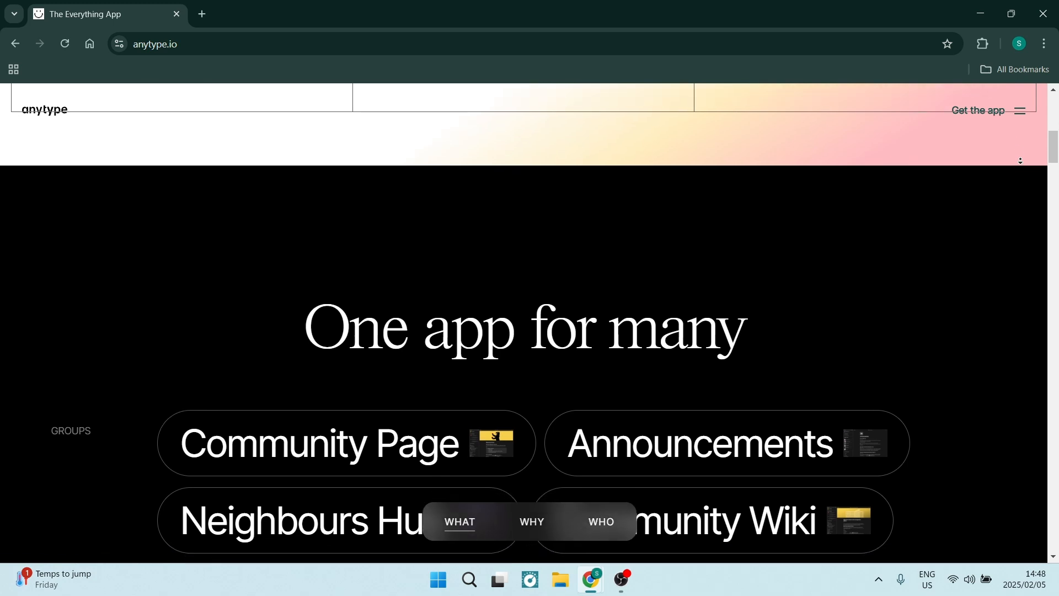
{"action": "scroll", "scroll_direction": "up", "scroll_amount": 3}
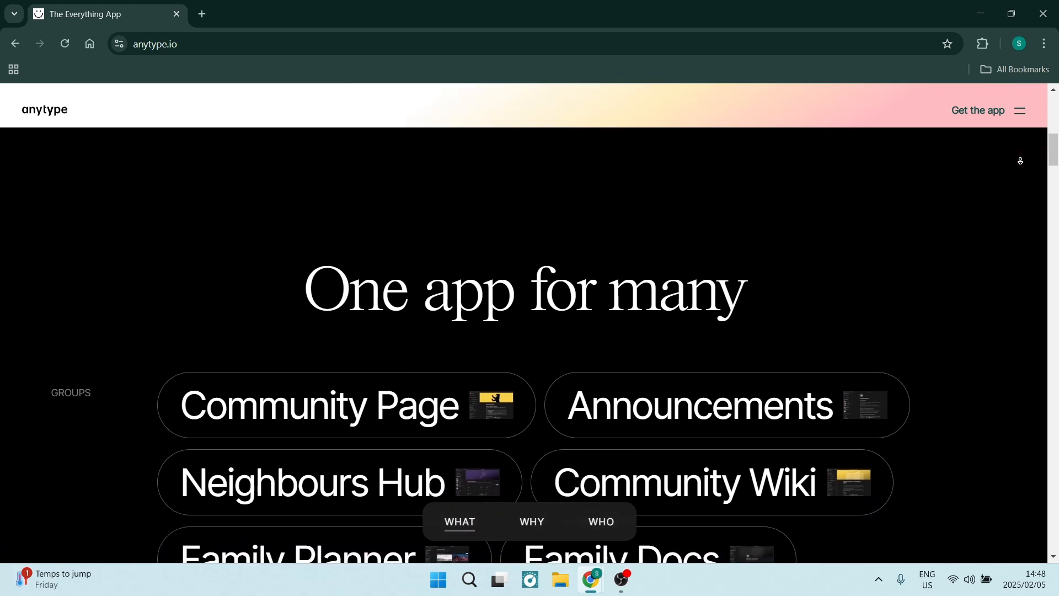
{"action": "scroll", "scroll_direction": "down", "scroll_amount": 3}
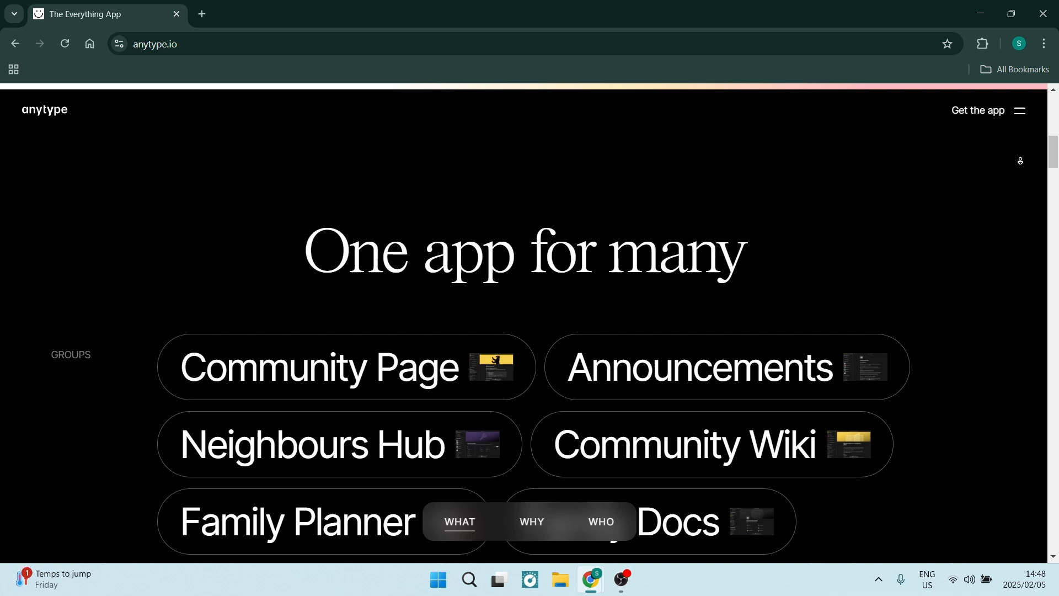
{"action": "scroll", "scroll_direction": "down", "scroll_amount": 3}
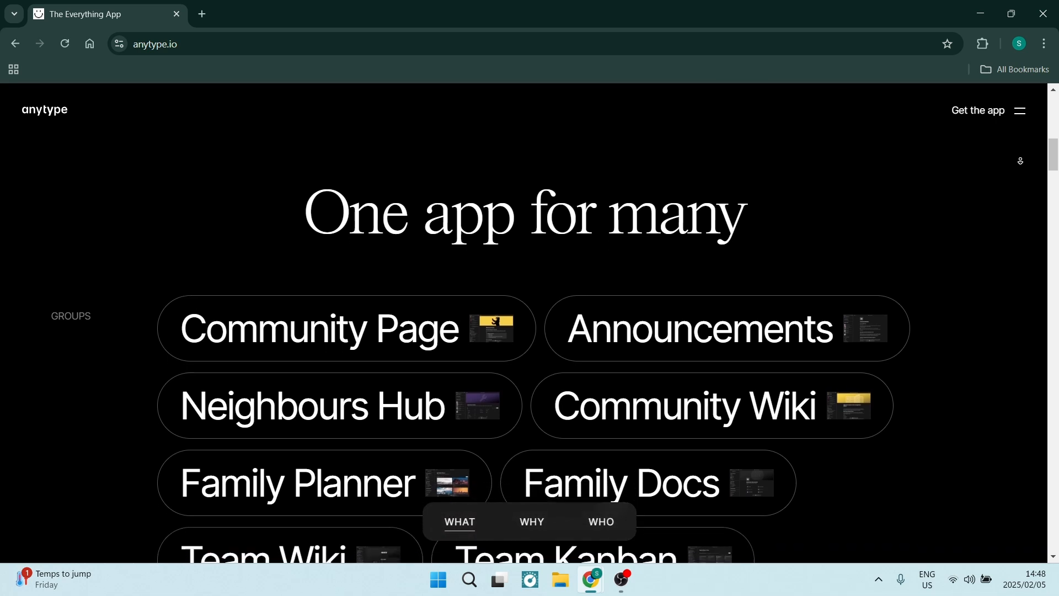
{"action": "scroll", "scroll_direction": "down", "scroll_amount": 3}
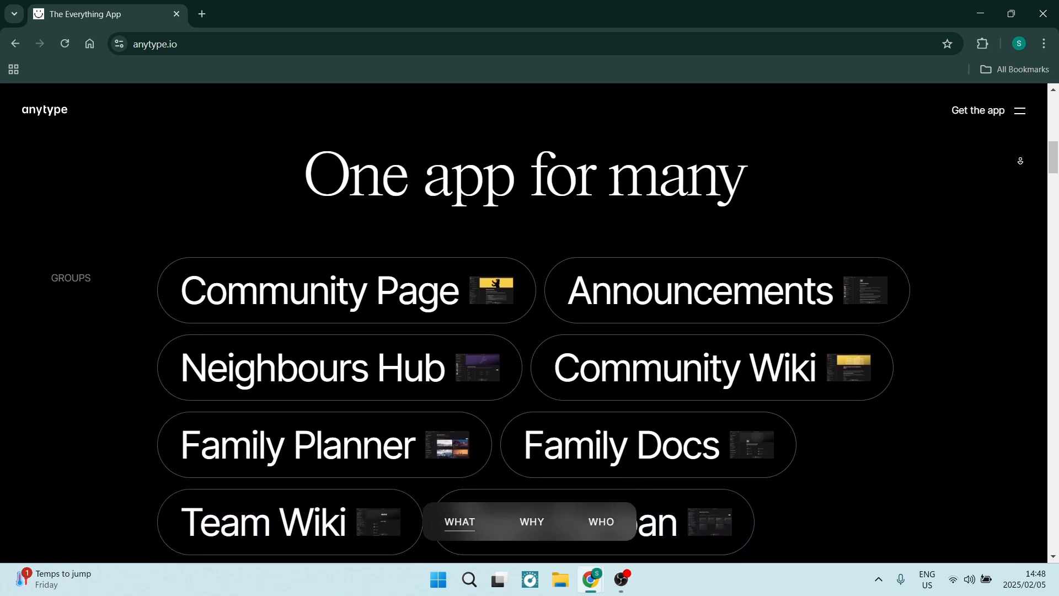
{"action": "scroll", "scroll_direction": "down", "scroll_amount": 3}
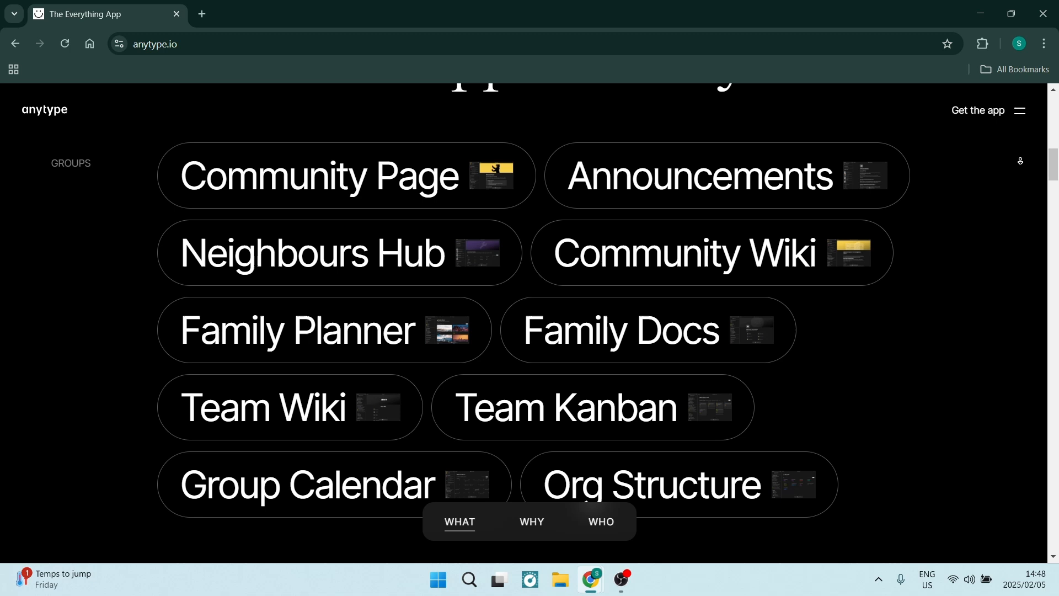
{"action": "scroll", "scroll_direction": "up", "scroll_amount": 3}
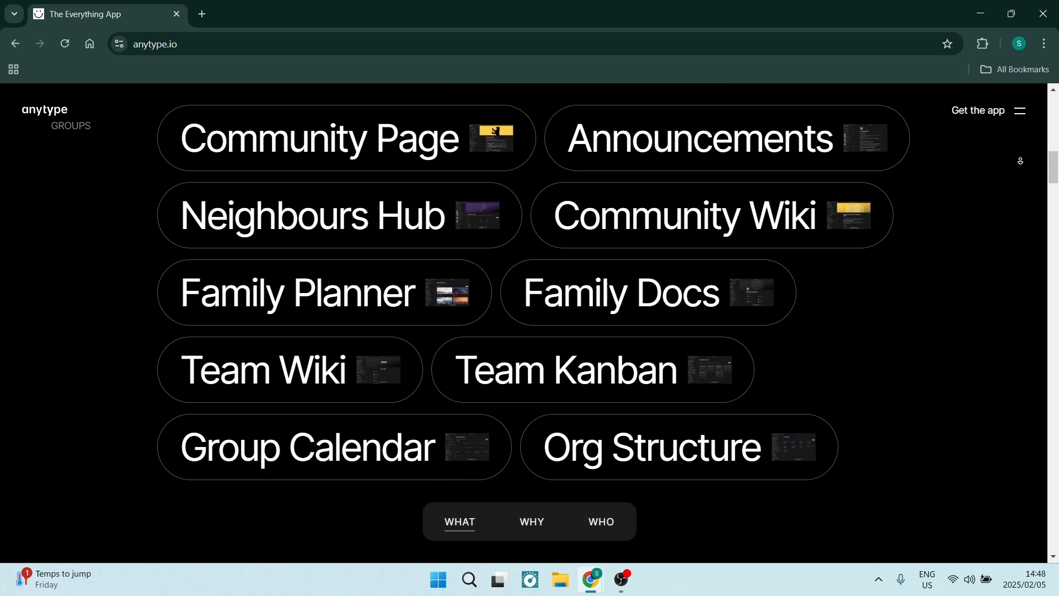
{"action": "scroll", "scroll_direction": "down", "scroll_amount": 3}
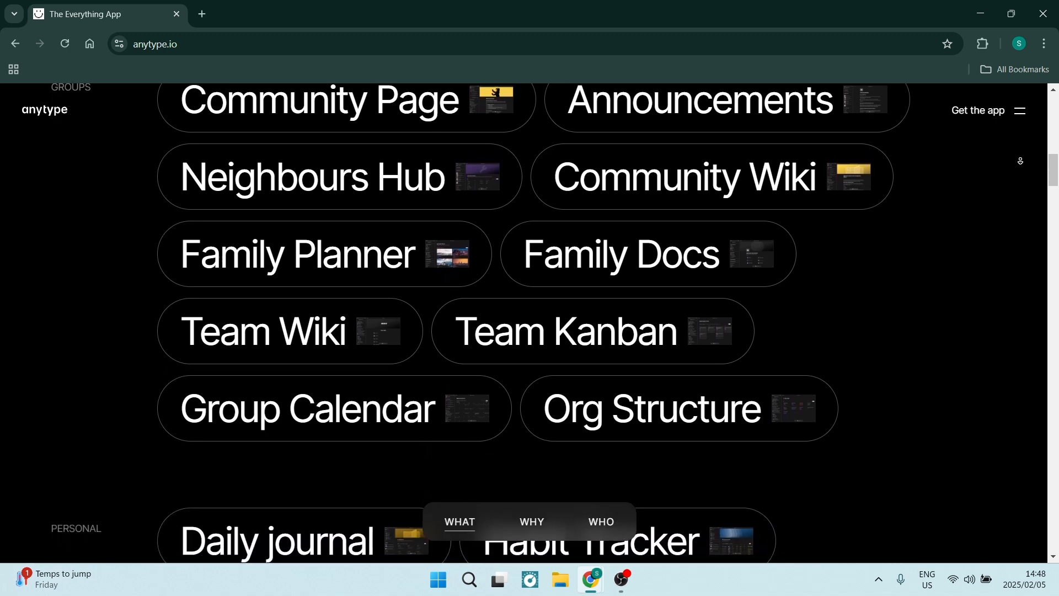
{"action": "scroll", "scroll_direction": "down", "scroll_amount": 3}
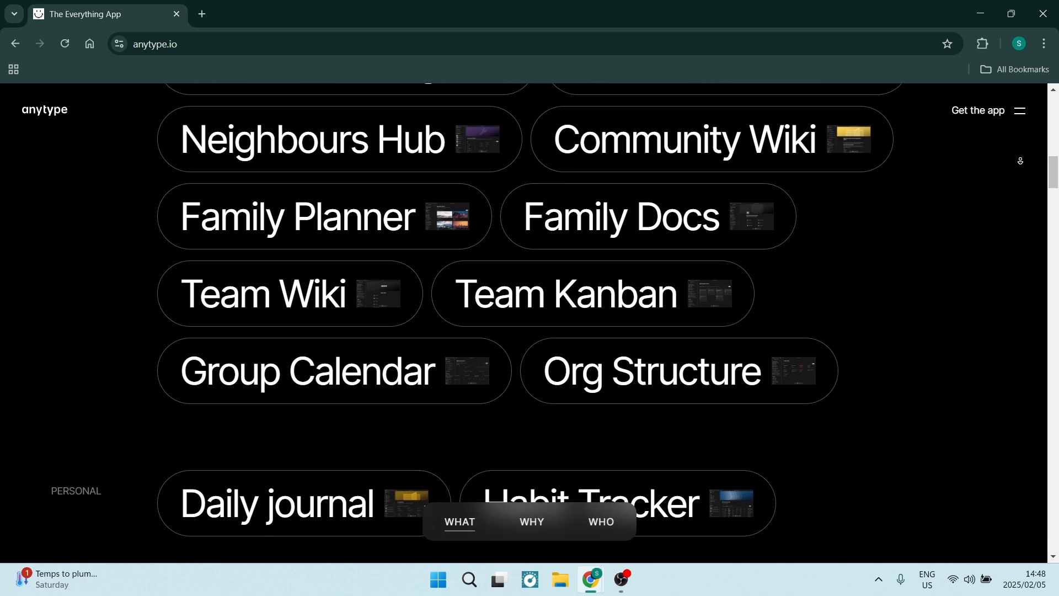
{"action": "scroll", "scroll_direction": "down", "scroll_amount": 3}
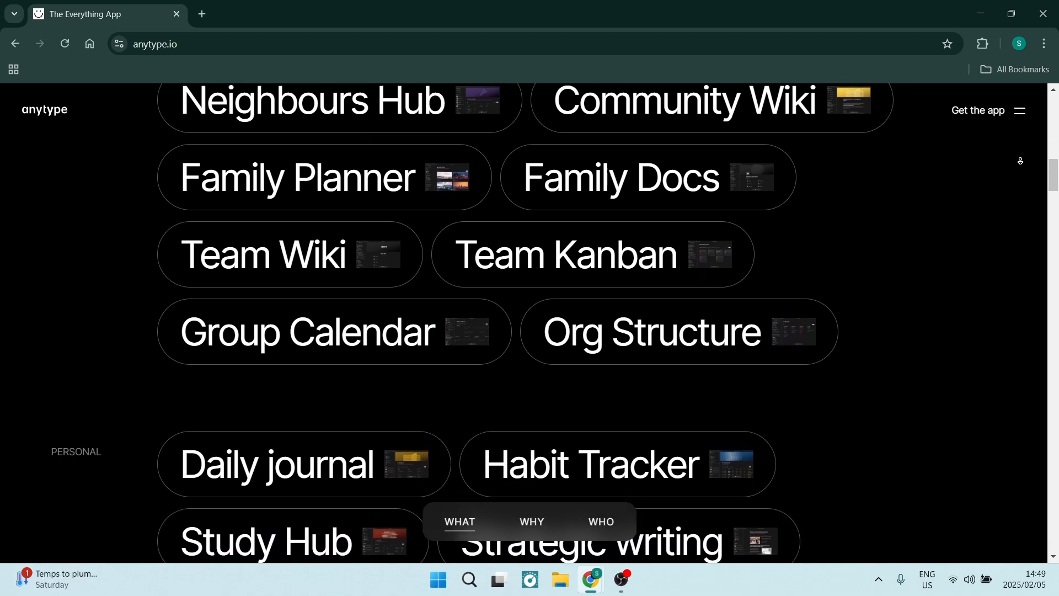
{"action": "scroll", "scroll_direction": "down", "scroll_amount": 3}
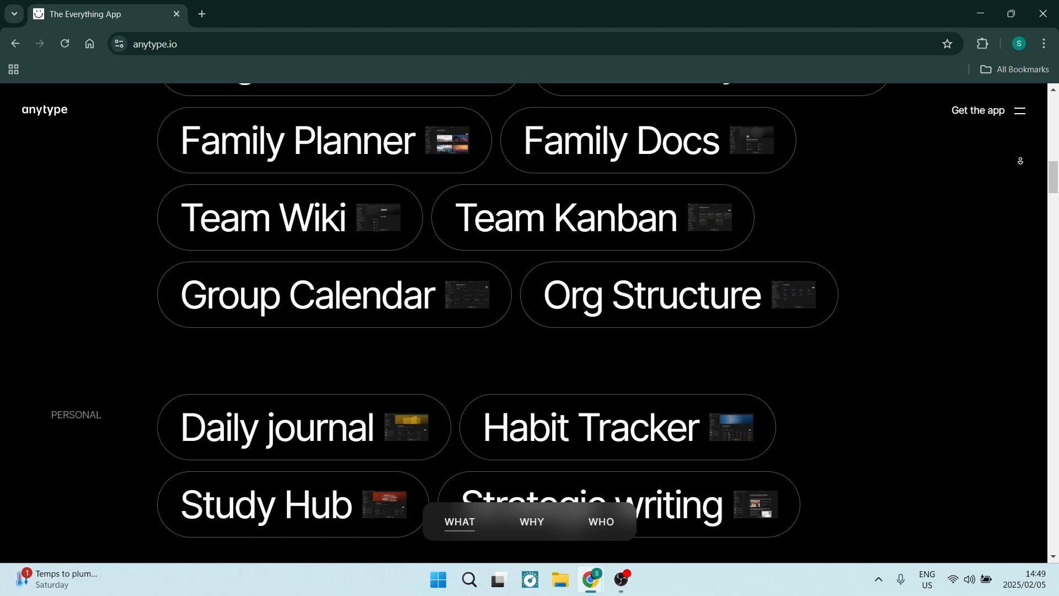
{"action": "scroll", "scroll_direction": "down", "scroll_amount": 3}
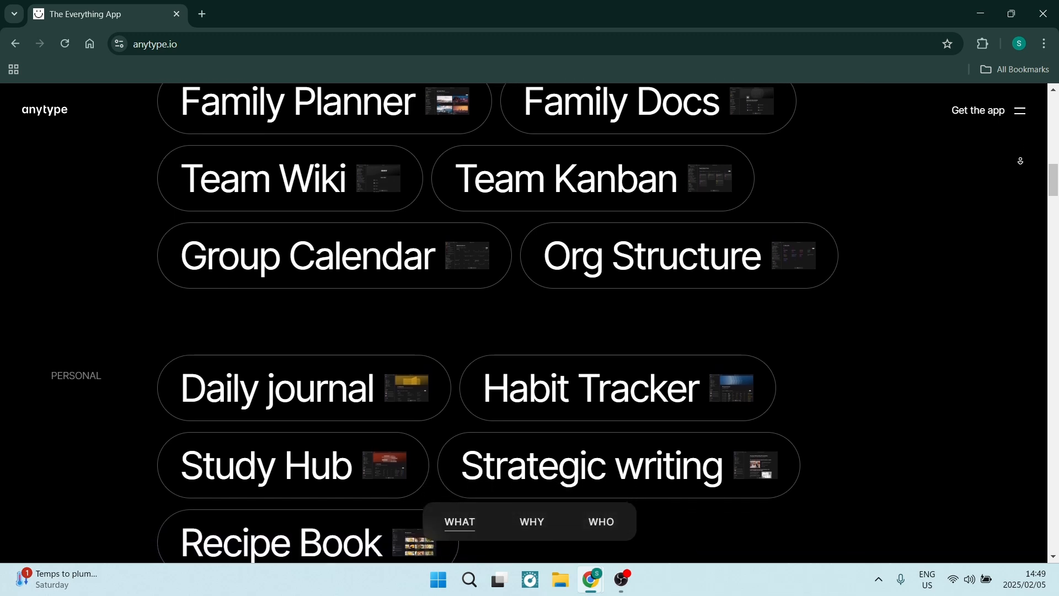
{"action": "scroll", "scroll_direction": "down", "scroll_amount": 3}
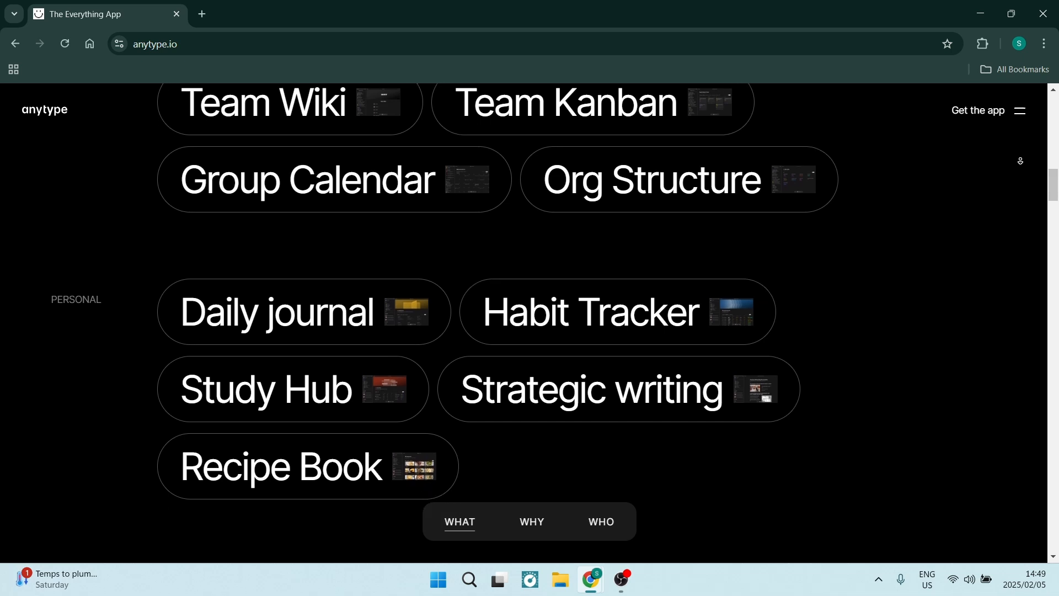
{"action": "scroll", "scroll_direction": "down", "scroll_amount": 3}
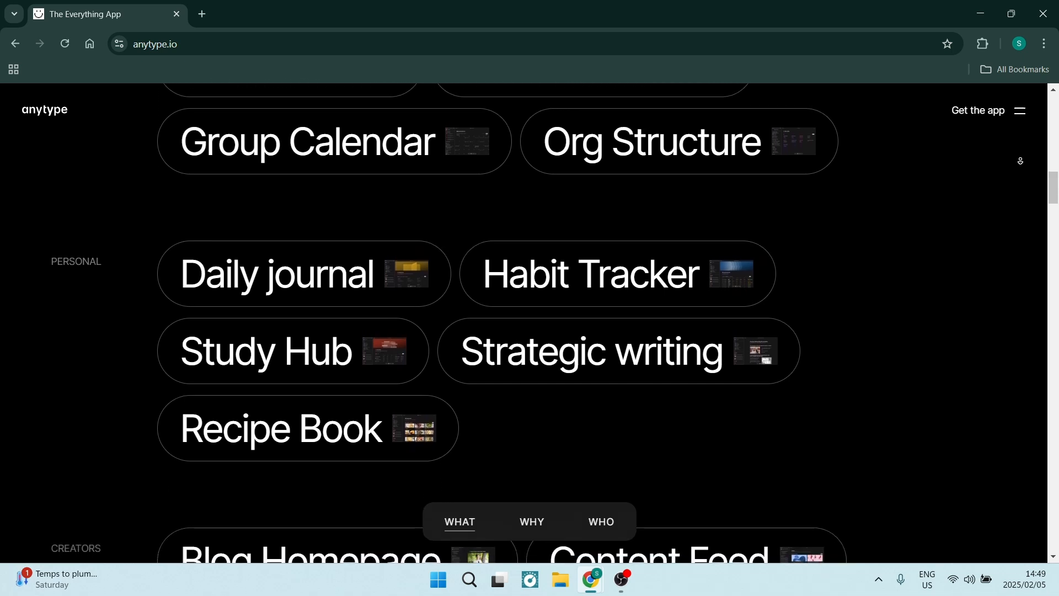
{"action": "scroll", "scroll_direction": "down", "scroll_amount": 3}
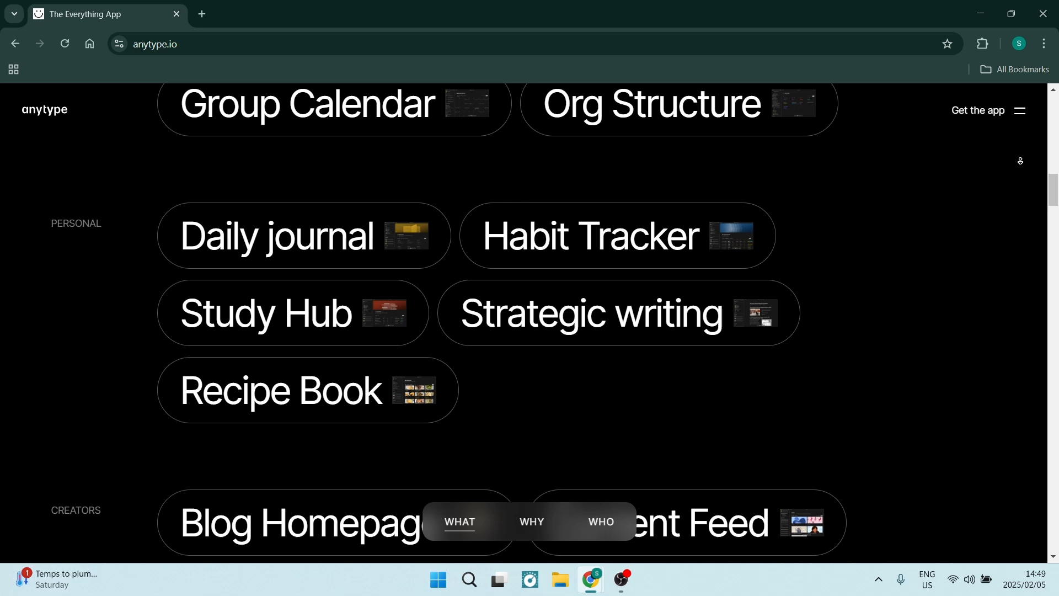
{"action": "scroll", "scroll_direction": "down", "scroll_amount": 3}
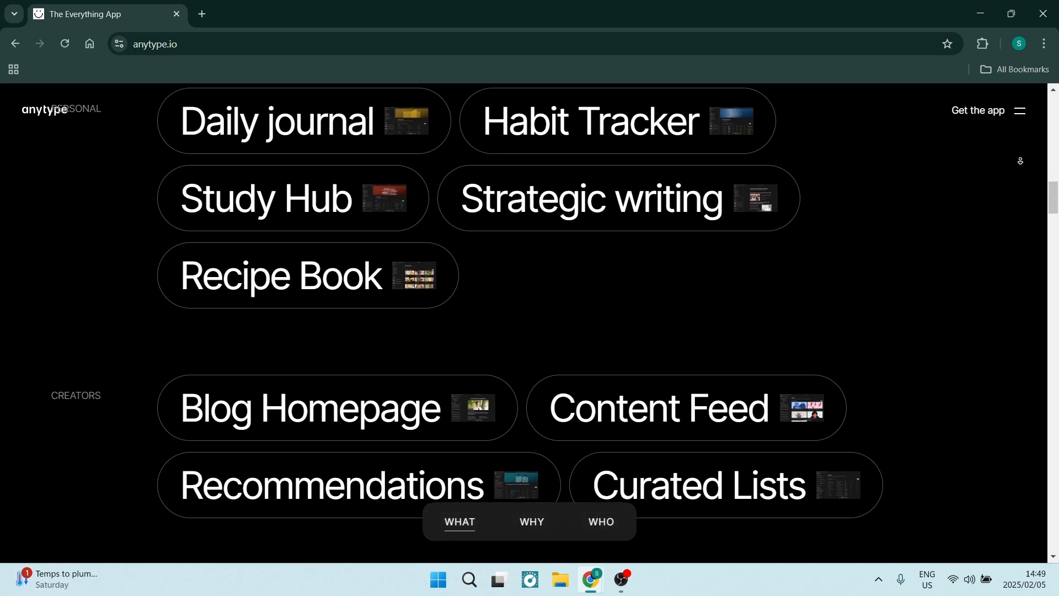
{"action": "scroll", "scroll_direction": "down", "scroll_amount": 3}
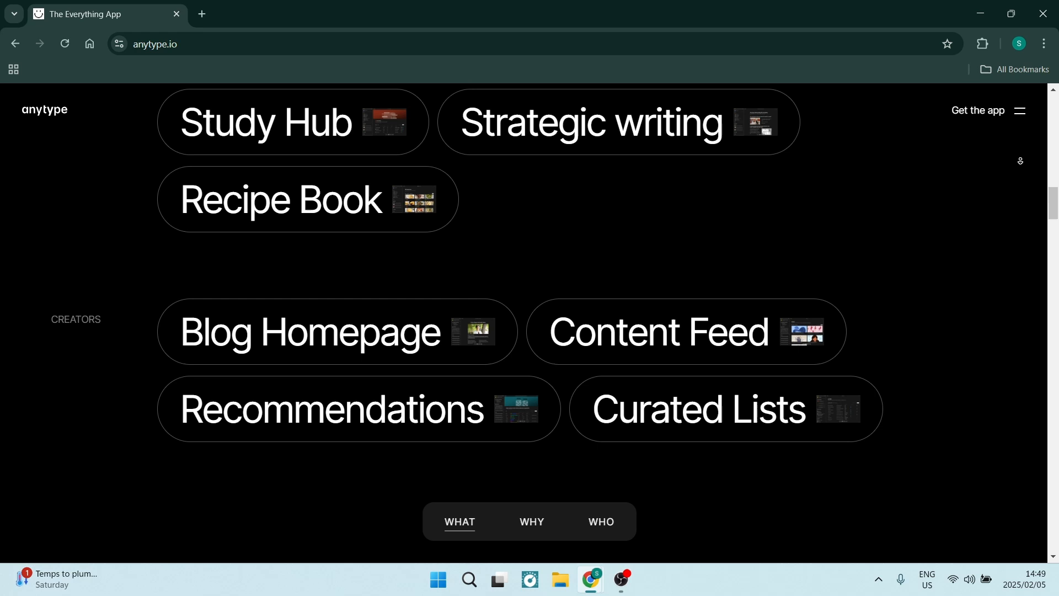
{"action": "scroll", "scroll_direction": "down", "scroll_amount": 3}
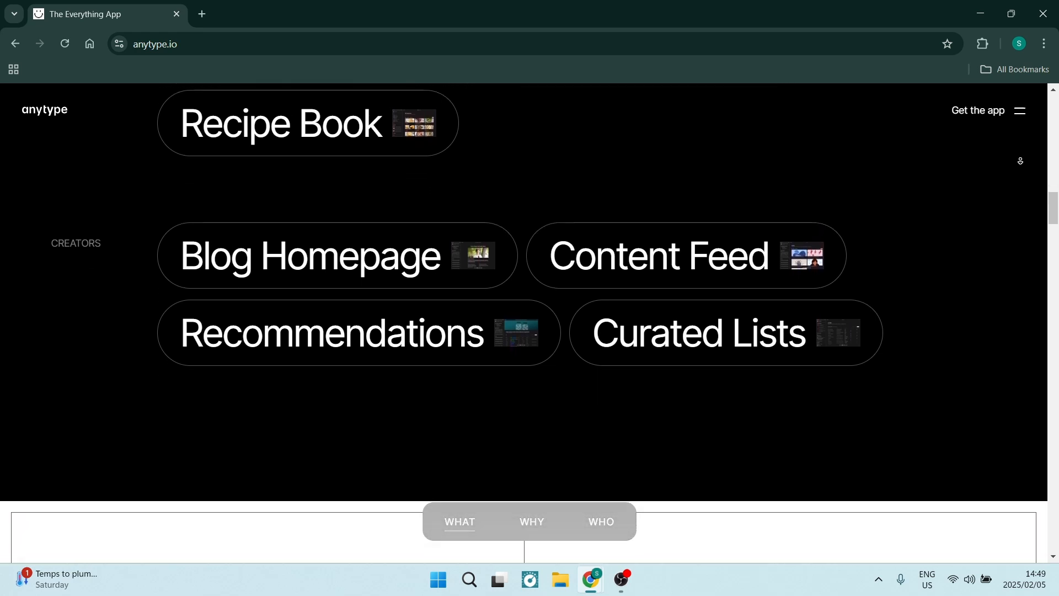
{"action": "scroll", "scroll_direction": "down", "scroll_amount": 3}
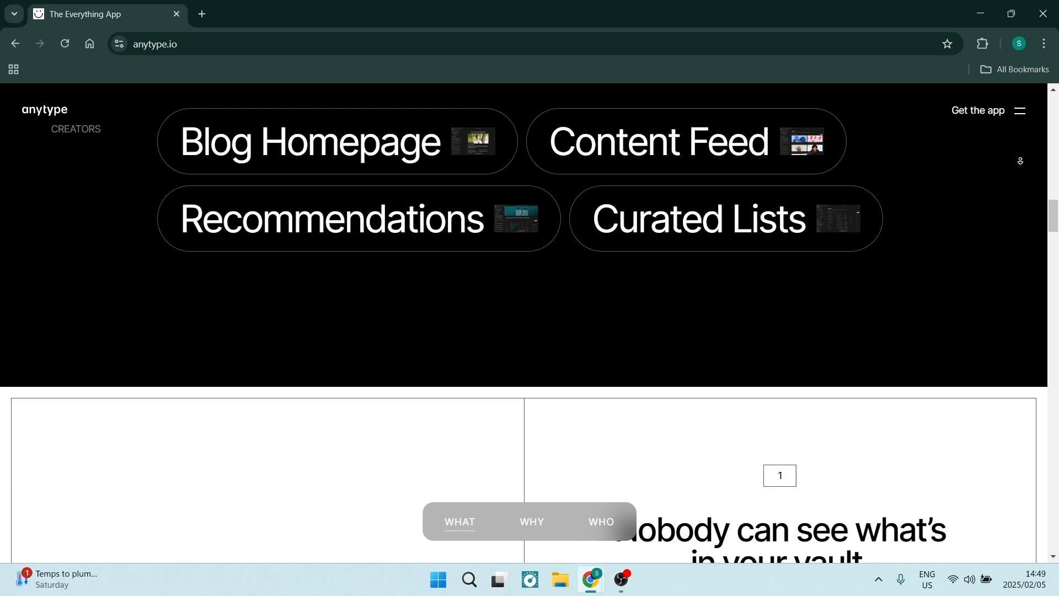
{"action": "scroll", "scroll_direction": "down", "scroll_amount": 3}
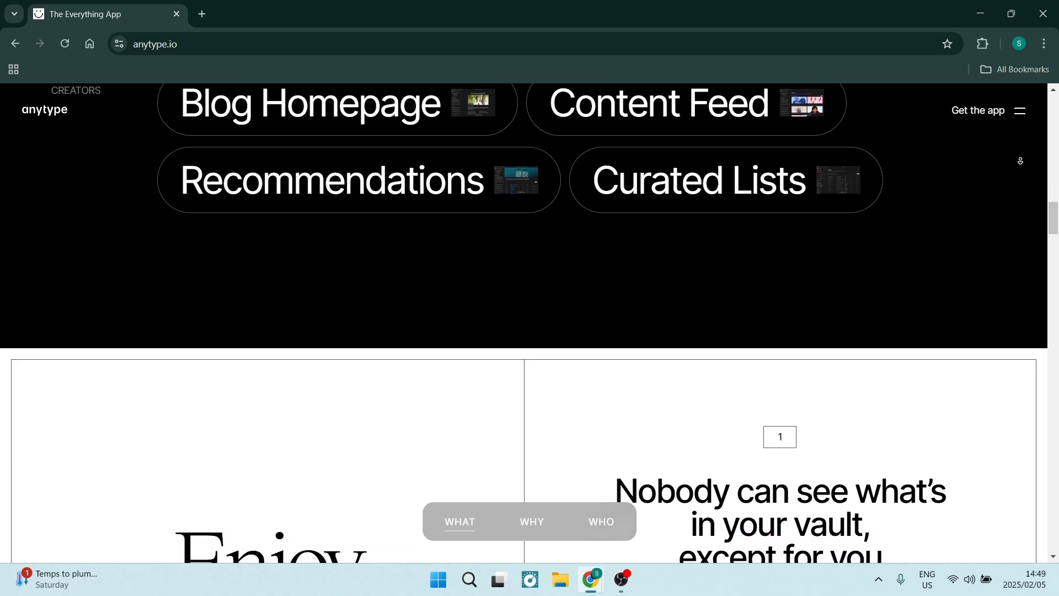
{"action": "scroll", "scroll_direction": "down", "scroll_amount": 3}
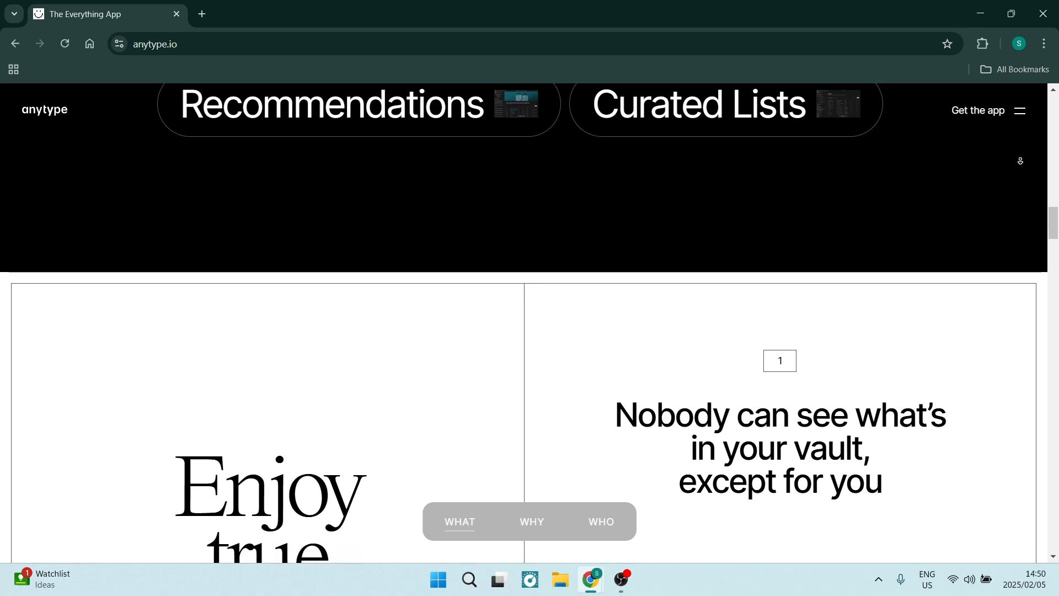
{"action": "scroll", "scroll_direction": "down", "scroll_amount": 3}
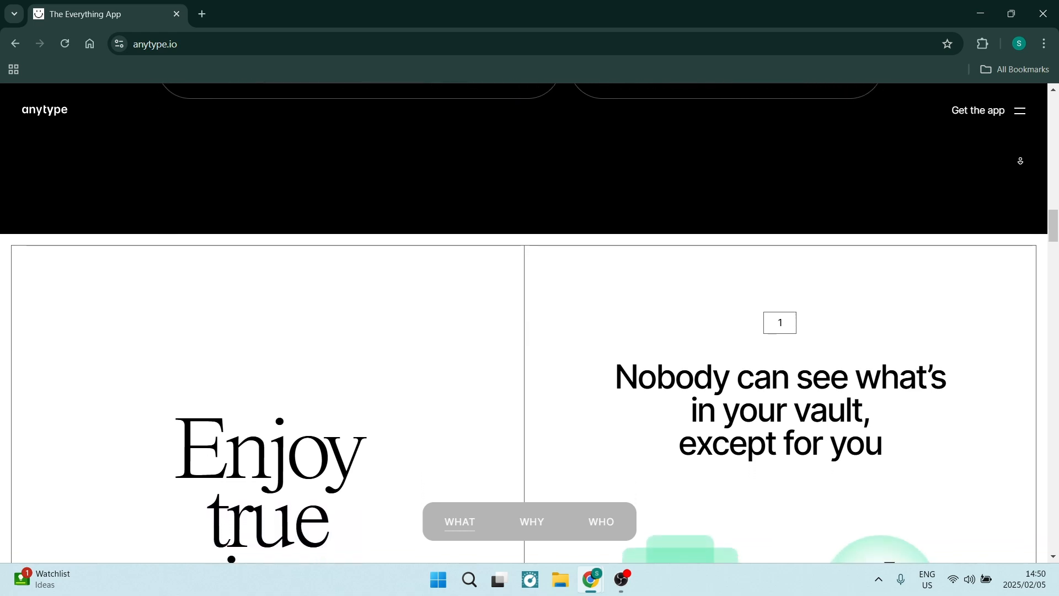
{"action": "scroll", "scroll_direction": "down", "scroll_amount": 3}
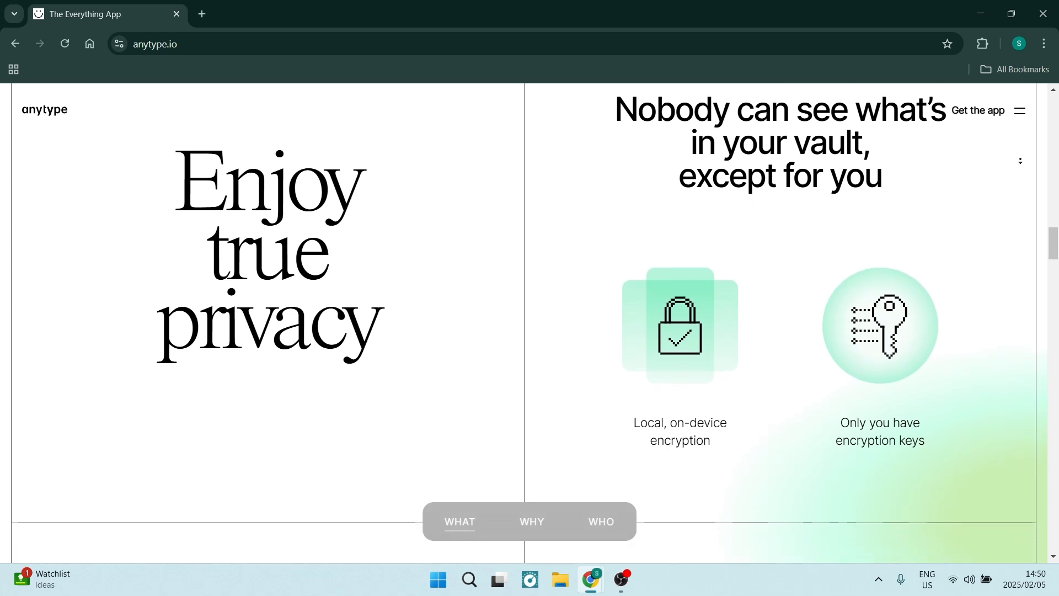
{"action": "scroll", "scroll_direction": "down", "scroll_amount": 3}
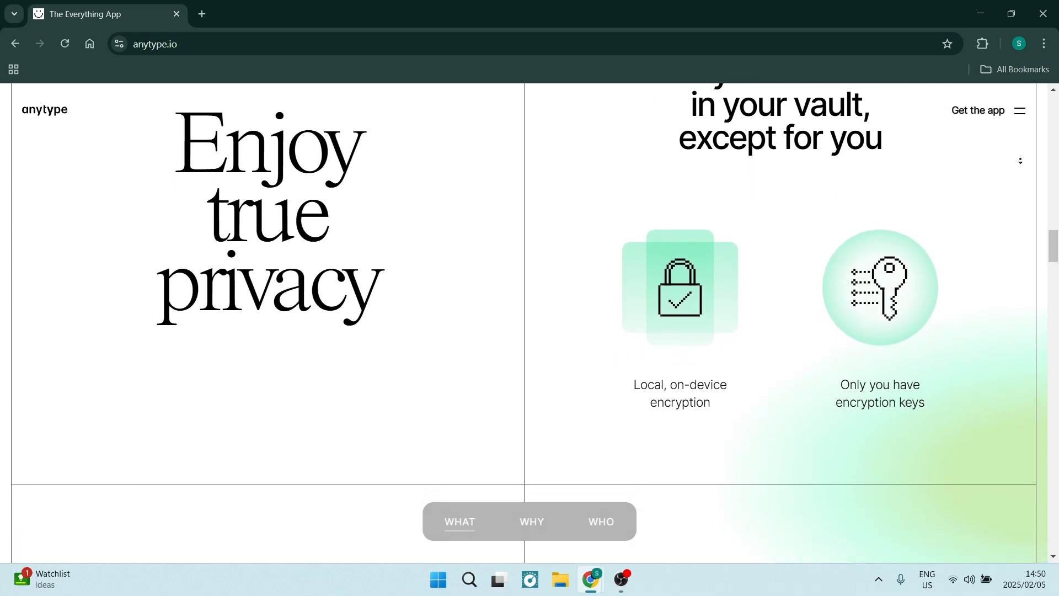
{"action": "scroll", "scroll_direction": "down", "scroll_amount": 3}
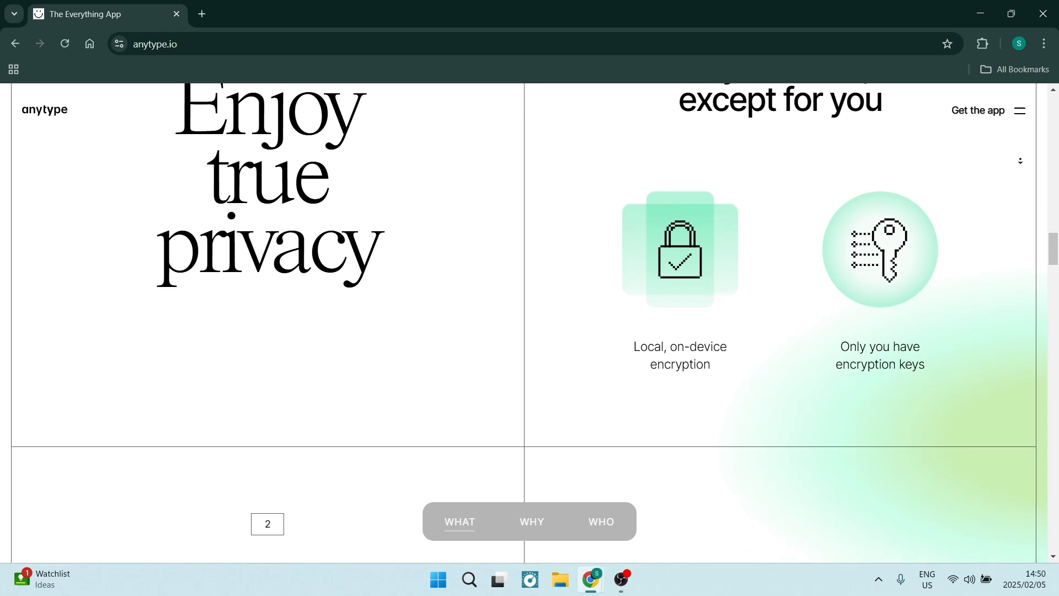
{"action": "scroll", "scroll_direction": "down", "scroll_amount": 3}
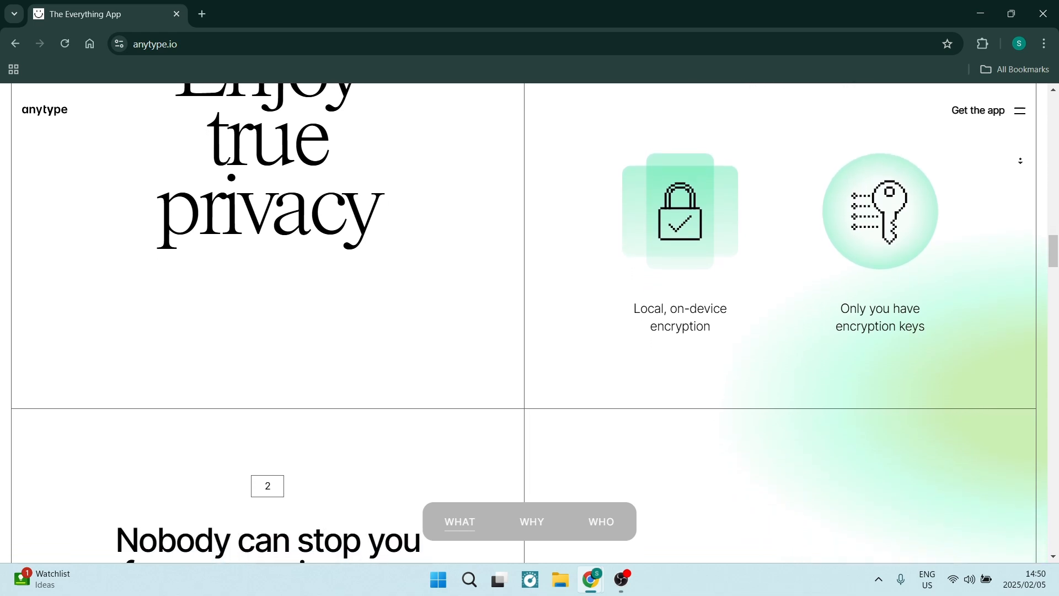
{"action": "scroll", "scroll_direction": "down", "scroll_amount": 3}
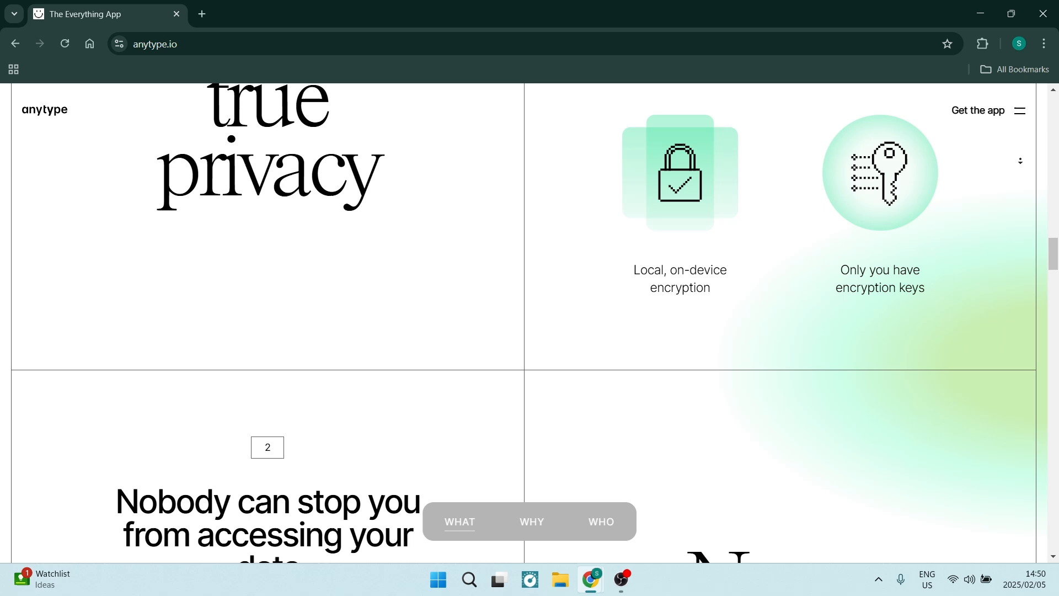
{"action": "scroll", "scroll_direction": "down", "scroll_amount": 3}
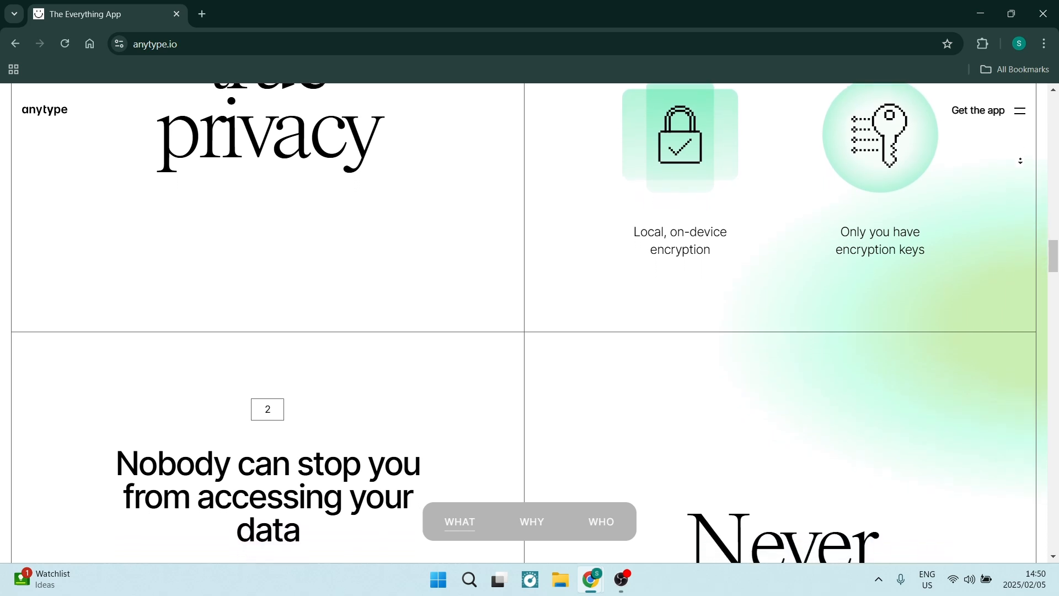
{"action": "scroll", "scroll_direction": "down", "scroll_amount": 3}
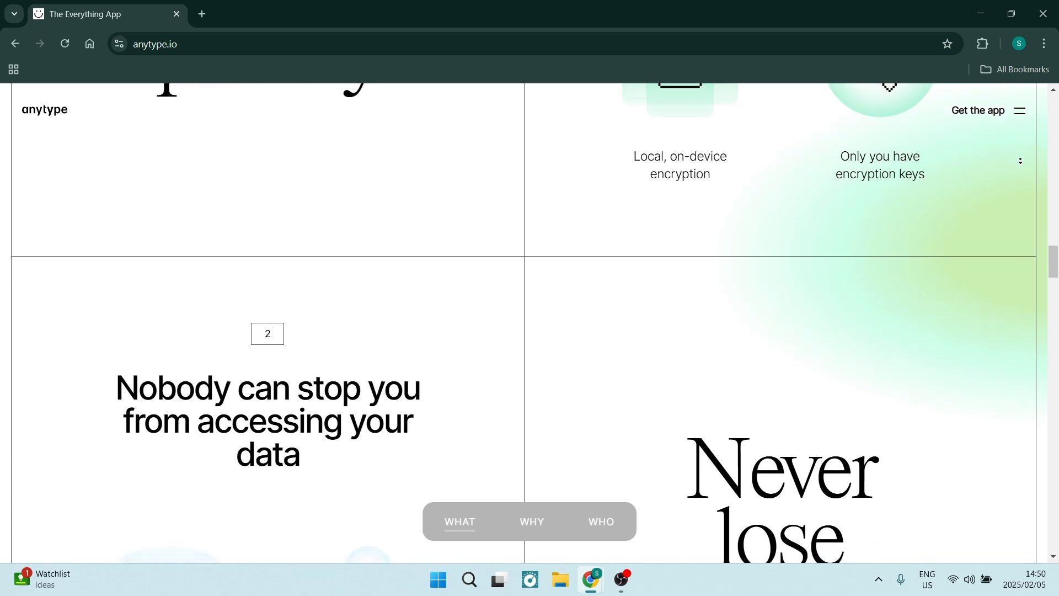
{"action": "scroll", "scroll_direction": "down", "scroll_amount": 3}
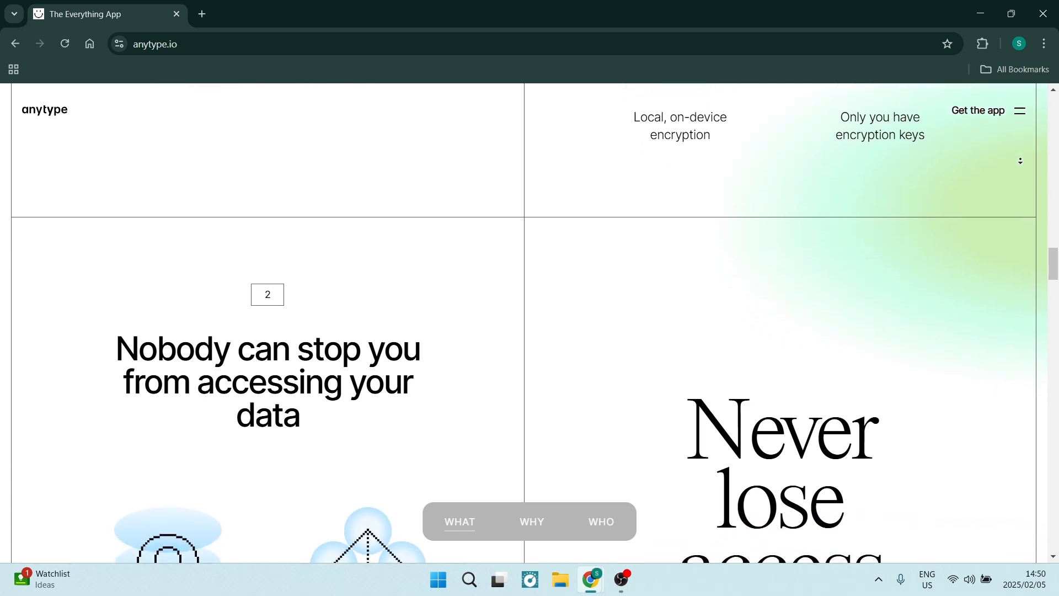
{"action": "scroll", "scroll_direction": "down", "scroll_amount": 3}
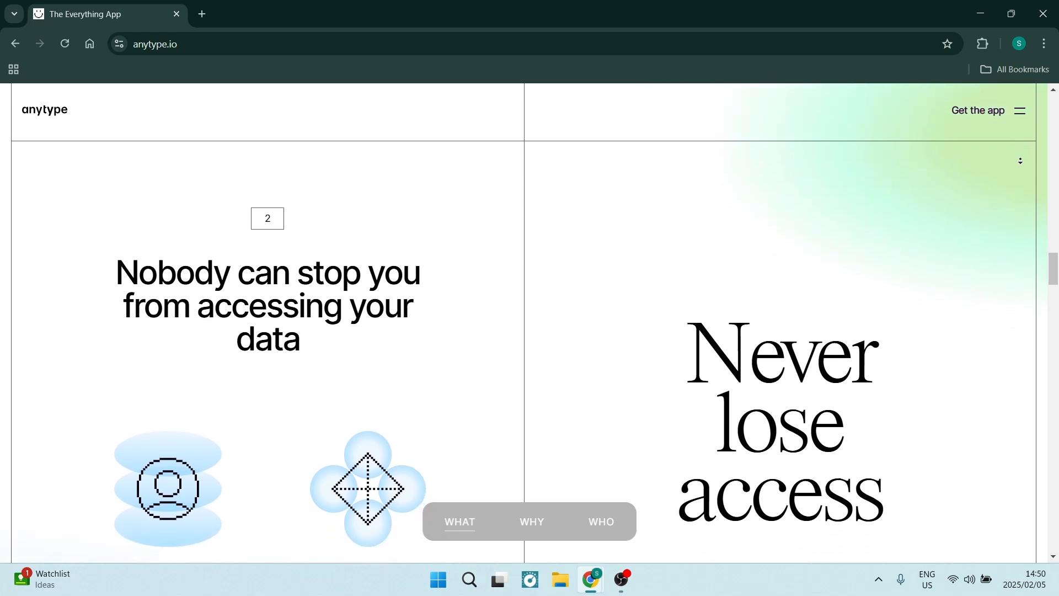
{"action": "scroll", "scroll_direction": "down", "scroll_amount": 3}
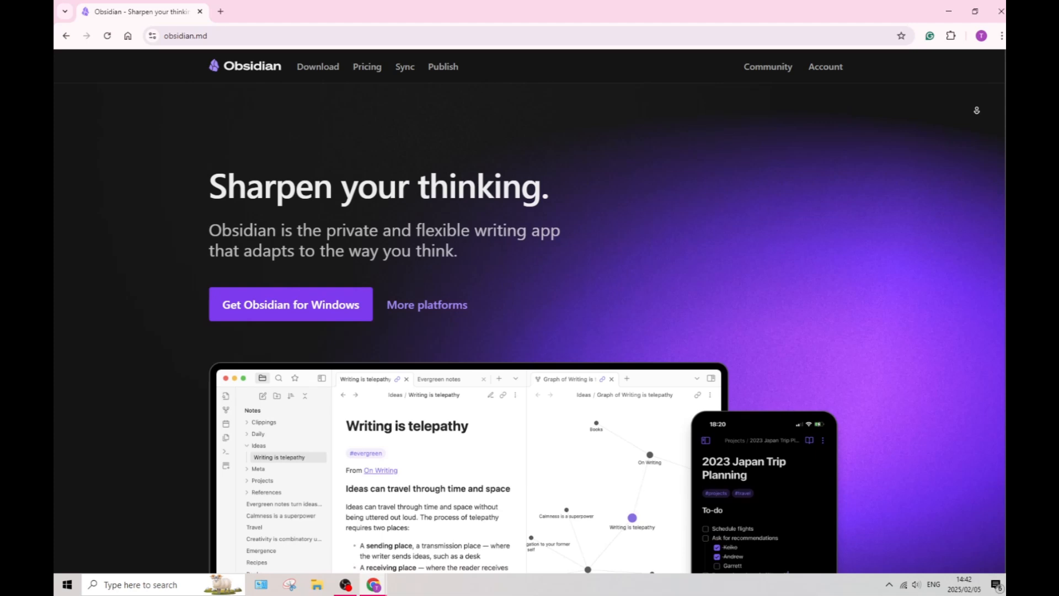
{"action": "scroll", "scroll_direction": "down", "scroll_amount": 3}
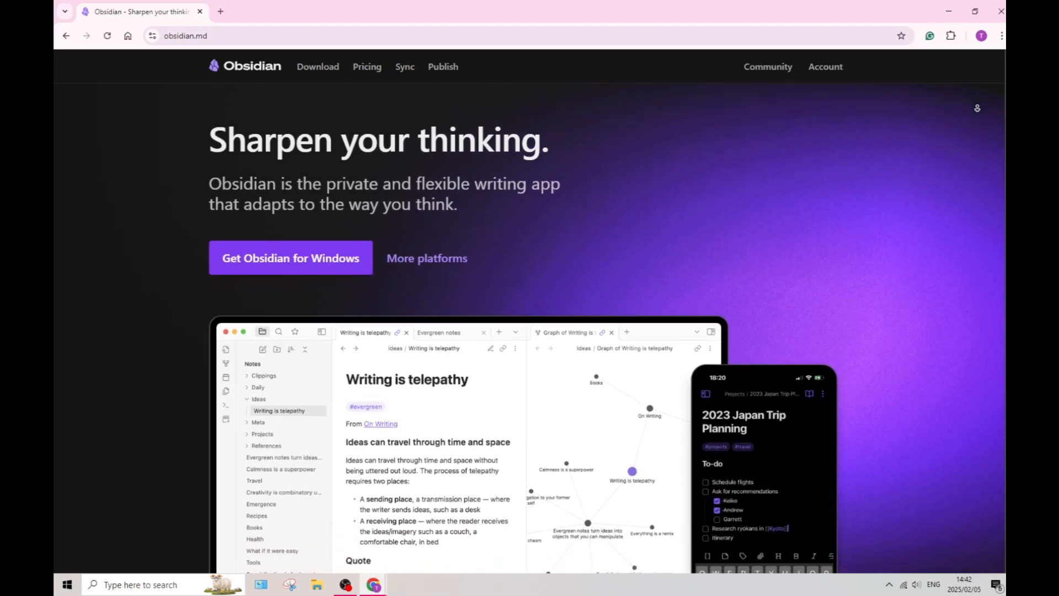
{"action": "scroll", "scroll_direction": "down", "scroll_amount": 3}
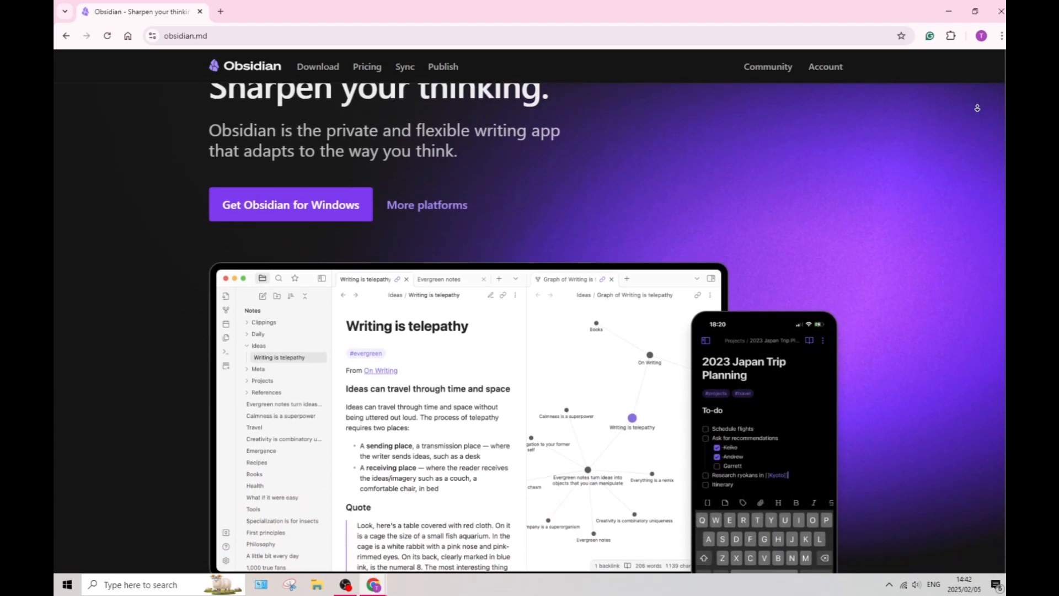
{"action": "scroll", "scroll_direction": "down", "scroll_amount": 3}
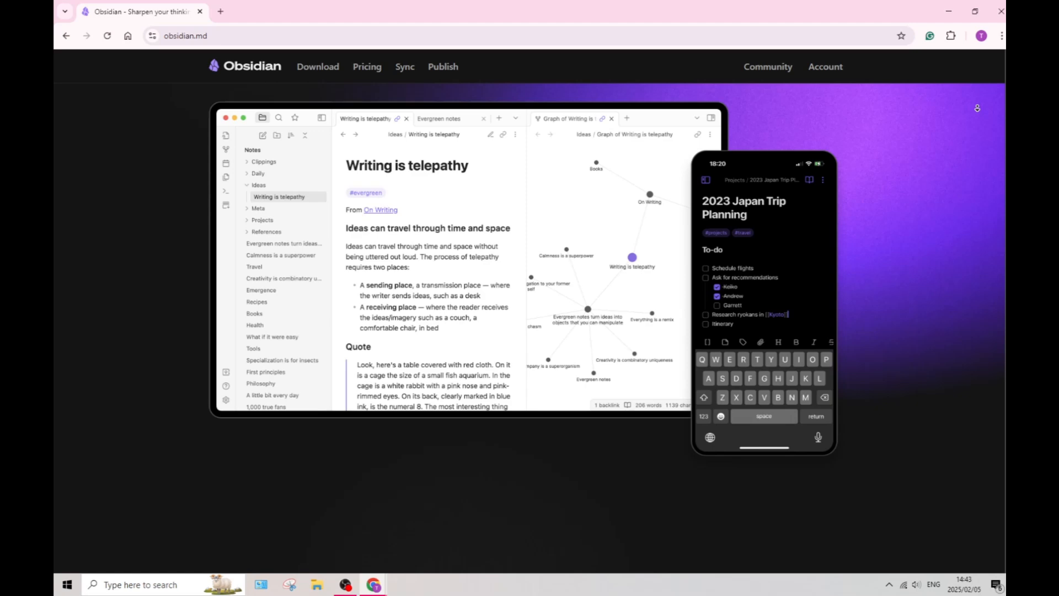
{"action": "scroll", "scroll_direction": "down", "scroll_amount": 3}
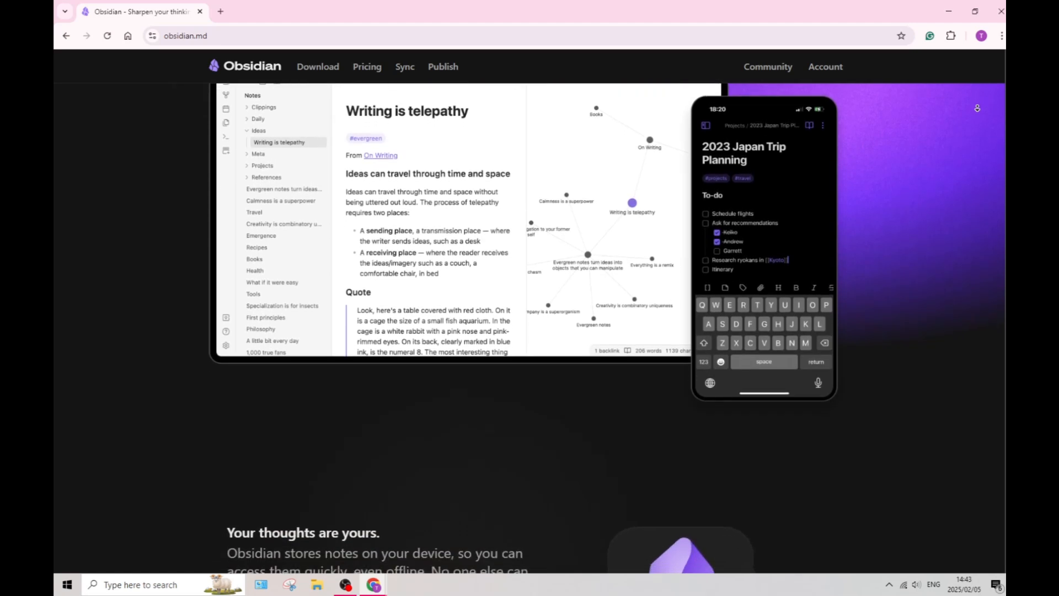
{"action": "scroll", "scroll_direction": "down", "scroll_amount": 3}
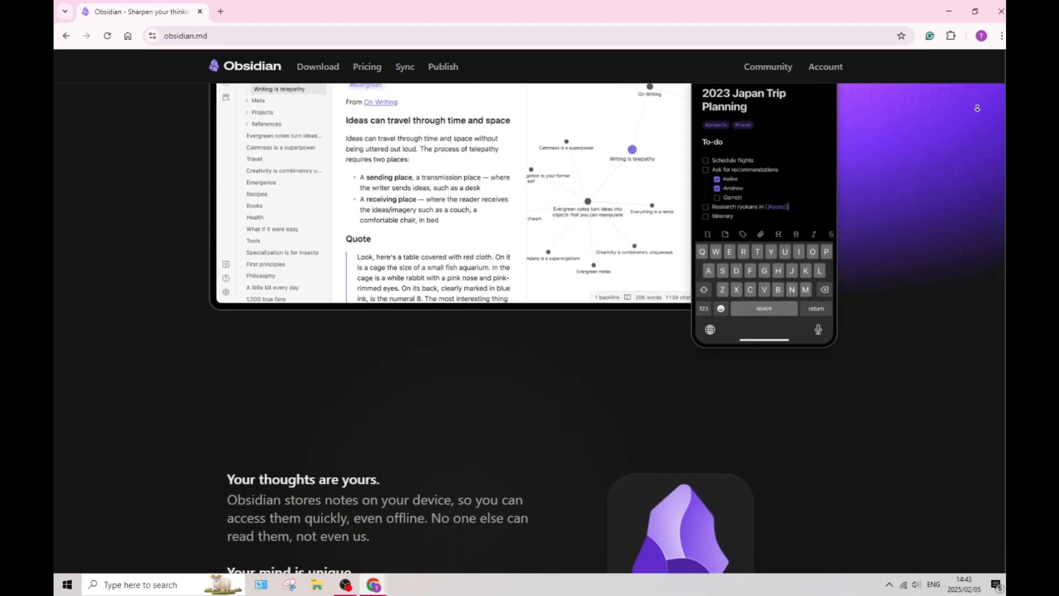
{"action": "scroll", "scroll_direction": "down", "scroll_amount": 3}
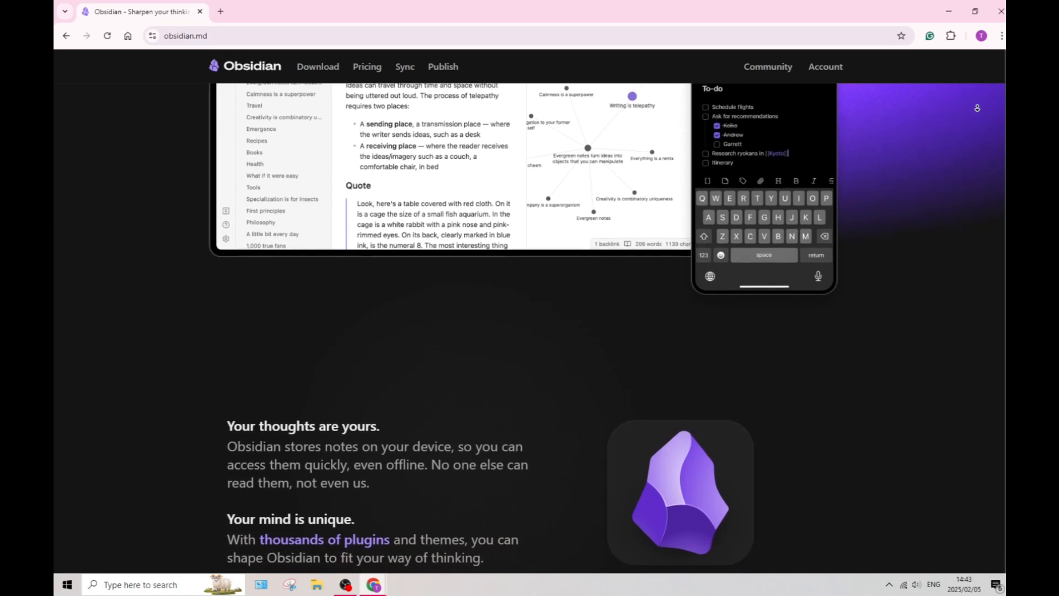
{"action": "scroll", "scroll_direction": "down", "scroll_amount": 3}
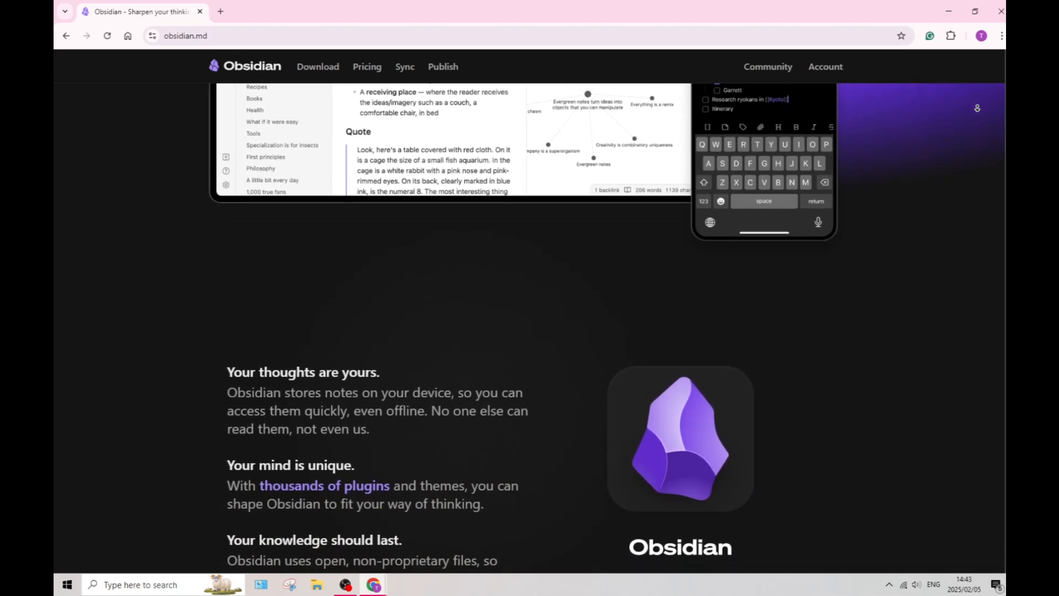
{"action": "scroll", "scroll_direction": "down", "scroll_amount": 3}
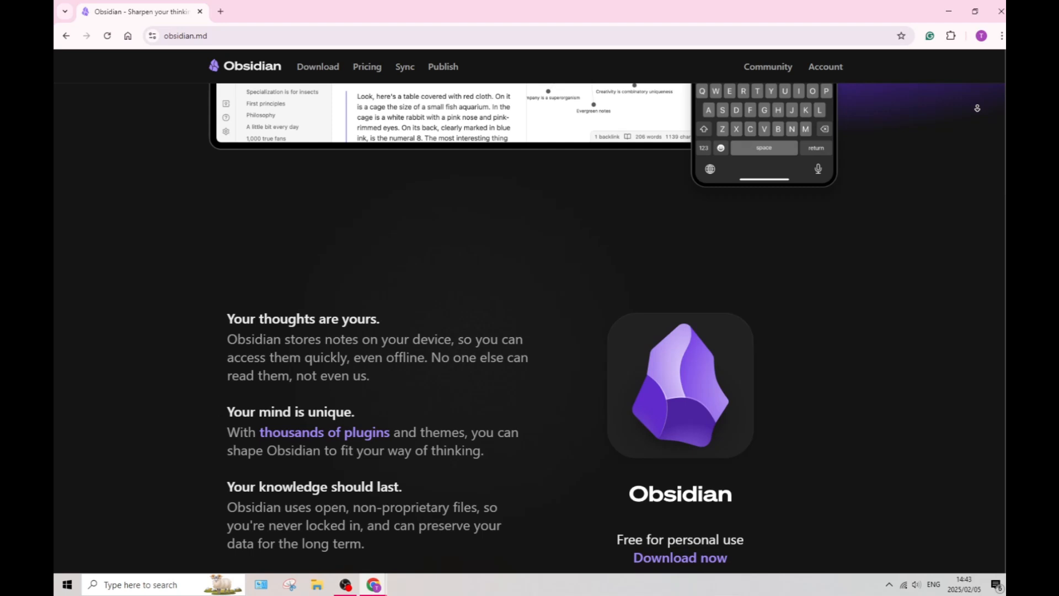
{"action": "scroll", "scroll_direction": "down", "scroll_amount": 3}
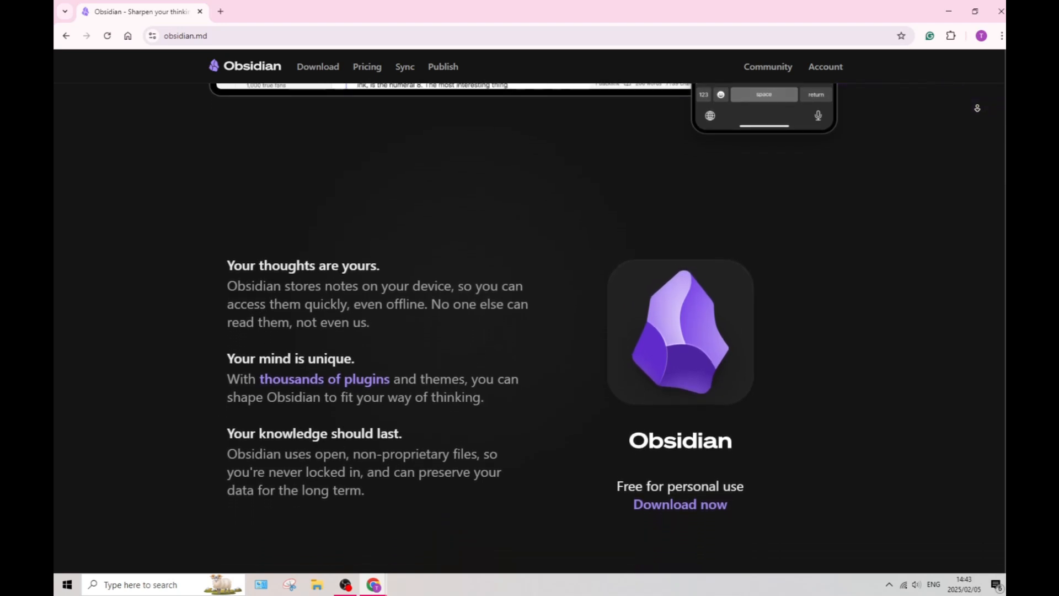
{"action": "scroll", "scroll_direction": "down", "scroll_amount": 3}
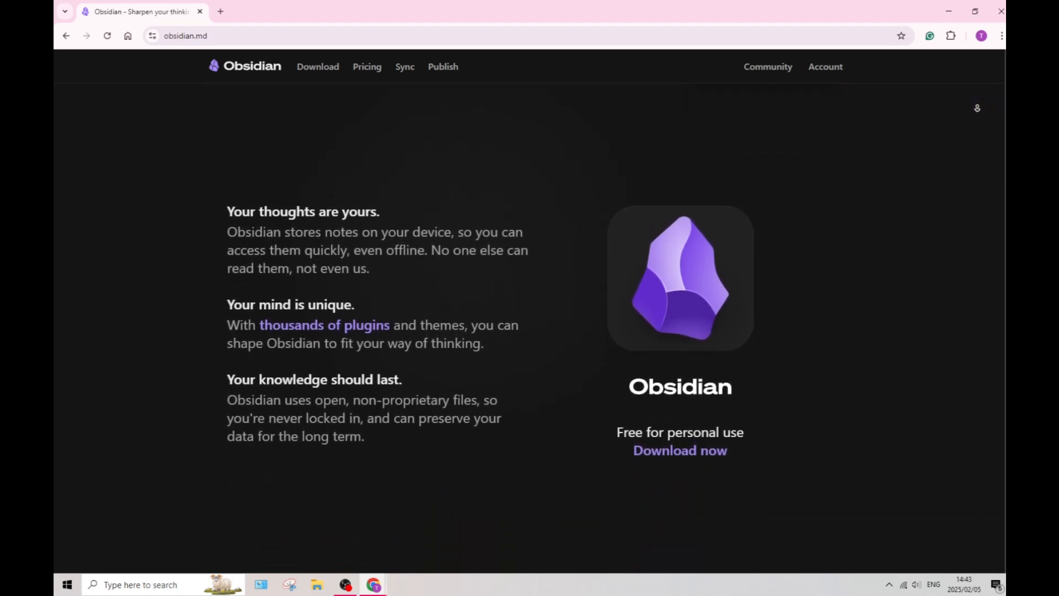
{"action": "scroll", "scroll_direction": "down", "scroll_amount": 3}
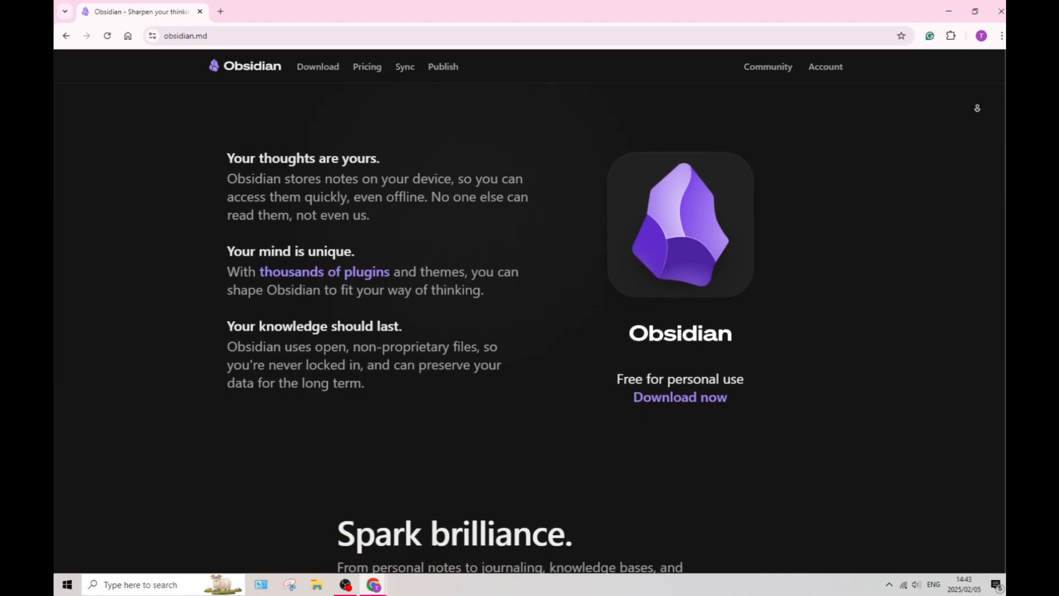
{"action": "scroll", "scroll_direction": "down", "scroll_amount": 3}
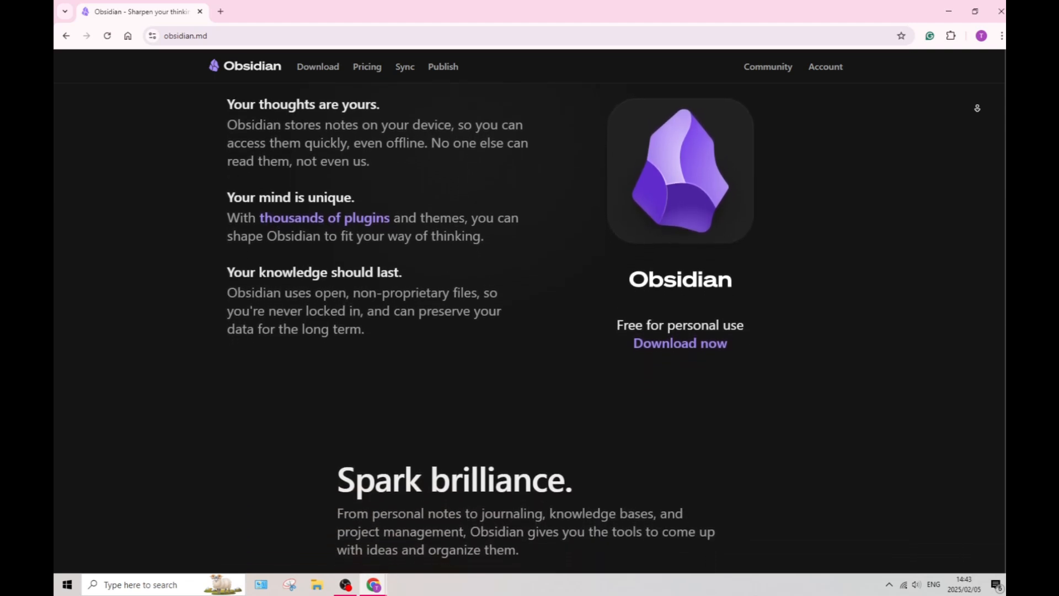
{"action": "scroll", "scroll_direction": "down", "scroll_amount": 3}
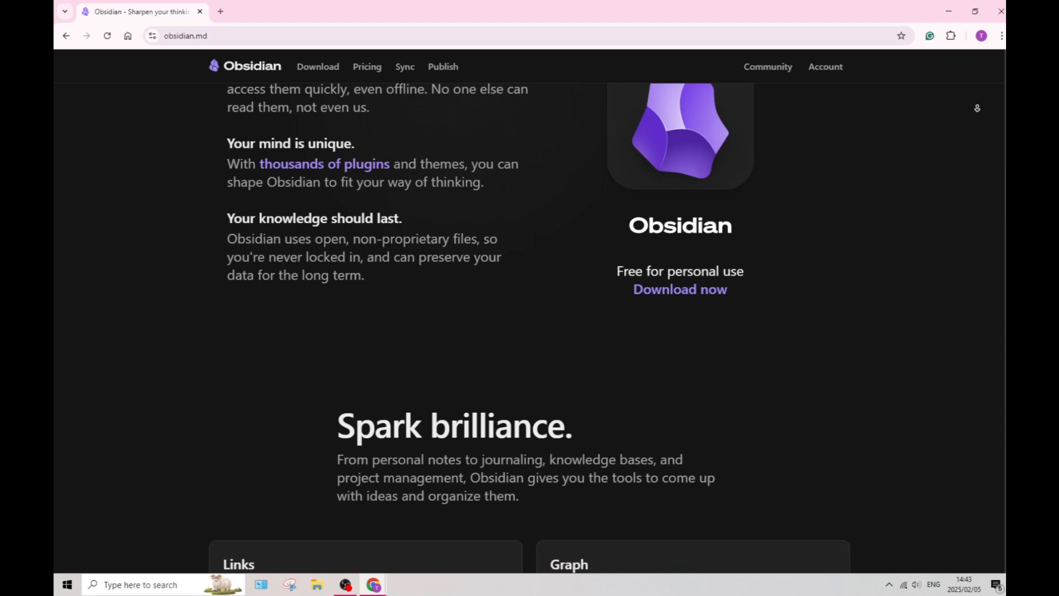
{"action": "scroll", "scroll_direction": "down", "scroll_amount": 3}
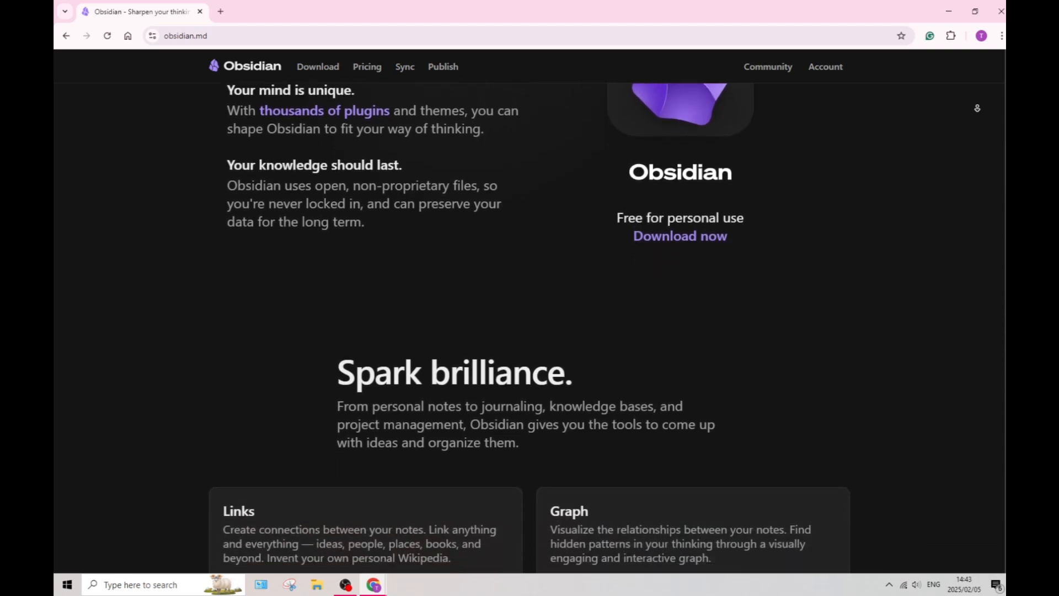
{"action": "scroll", "scroll_direction": "down", "scroll_amount": 3}
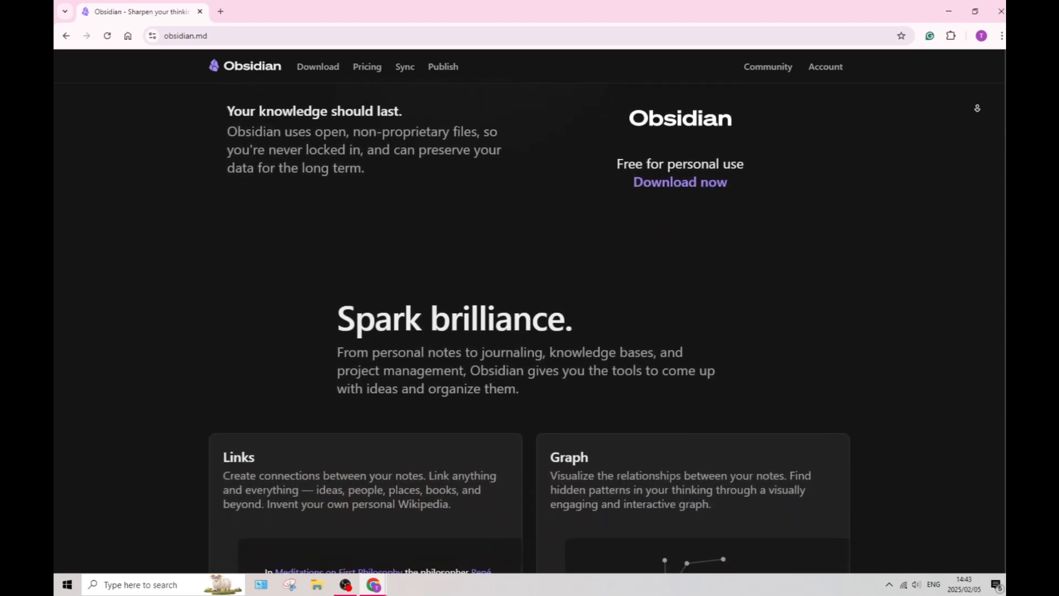
{"action": "scroll", "scroll_direction": "down", "scroll_amount": 3}
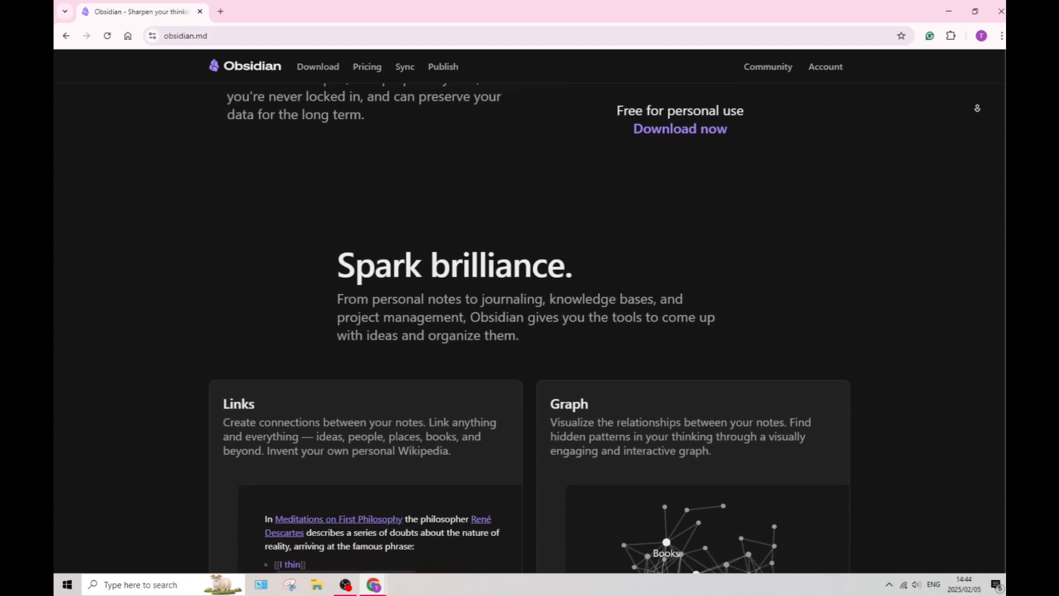
{"action": "scroll", "scroll_direction": "down", "scroll_amount": 3}
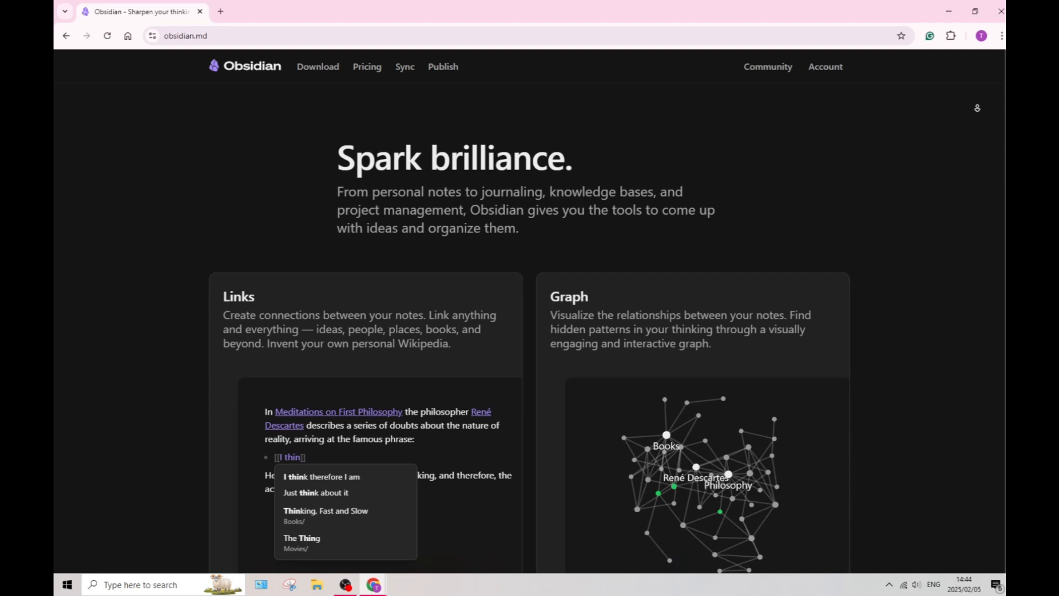
{"action": "scroll", "scroll_direction": "down", "scroll_amount": 3}
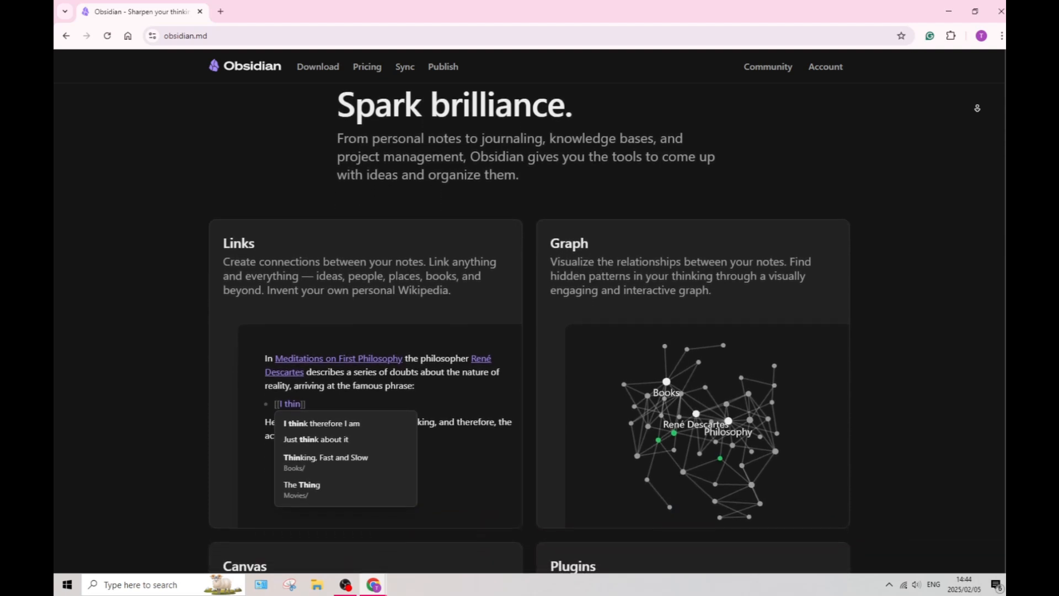
{"action": "scroll", "scroll_direction": "down", "scroll_amount": 3}
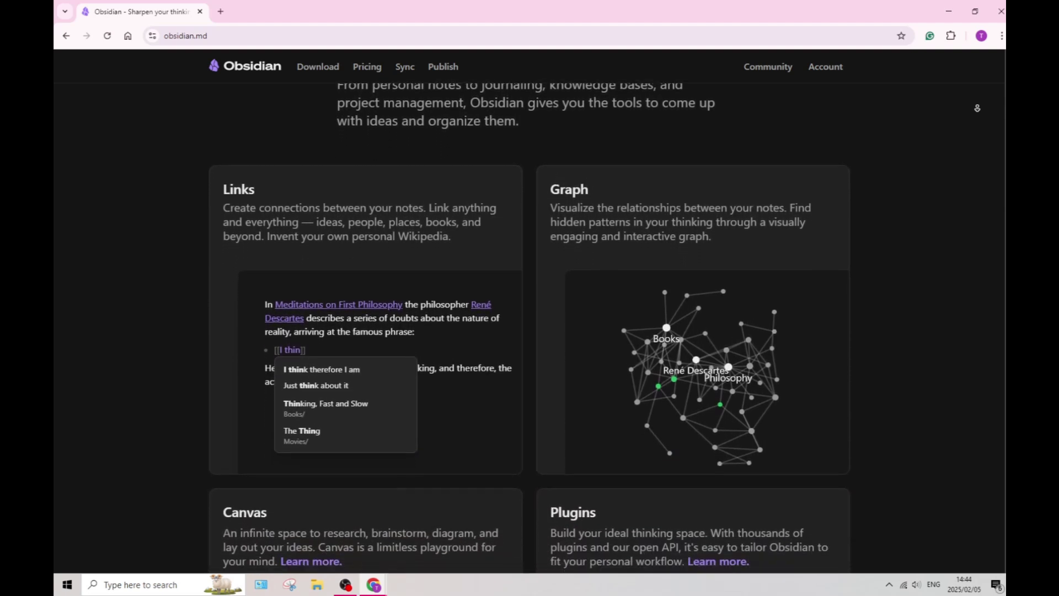
{"action": "scroll", "scroll_direction": "down", "scroll_amount": 3}
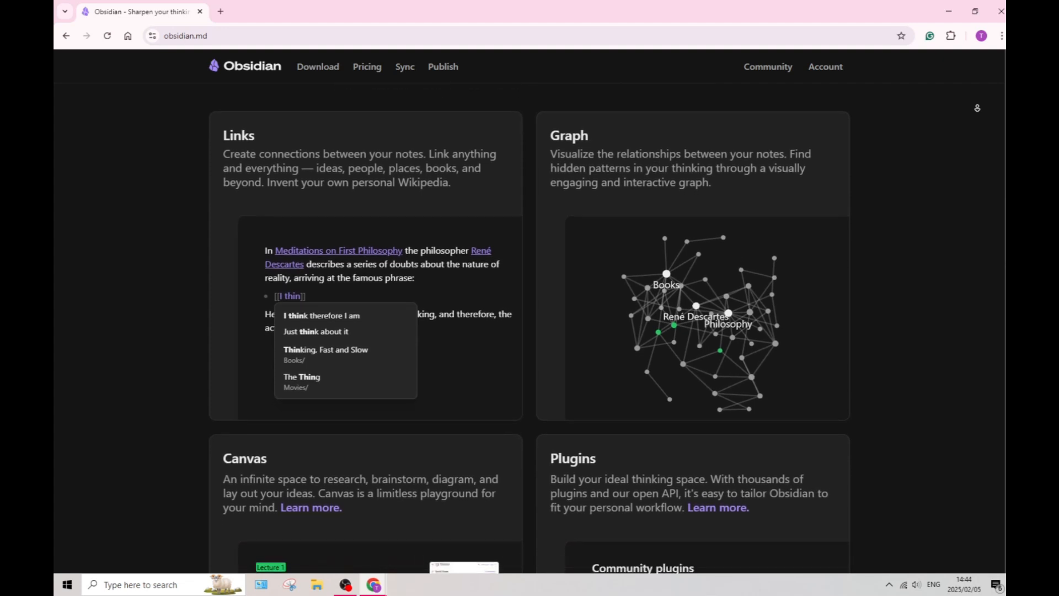
{"action": "scroll", "scroll_direction": "down", "scroll_amount": 3}
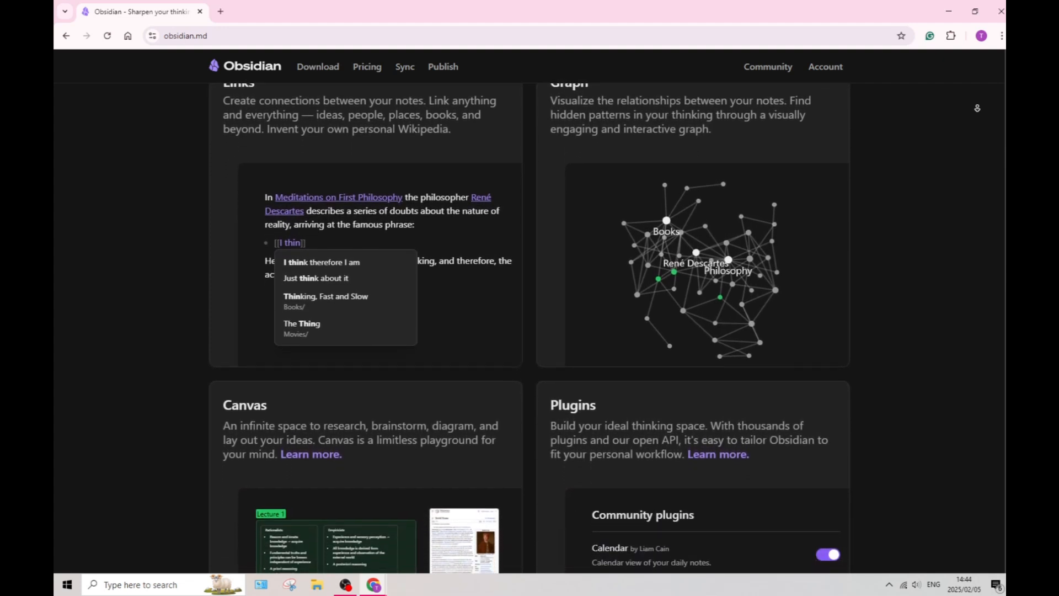
{"action": "scroll", "scroll_direction": "down", "scroll_amount": 3}
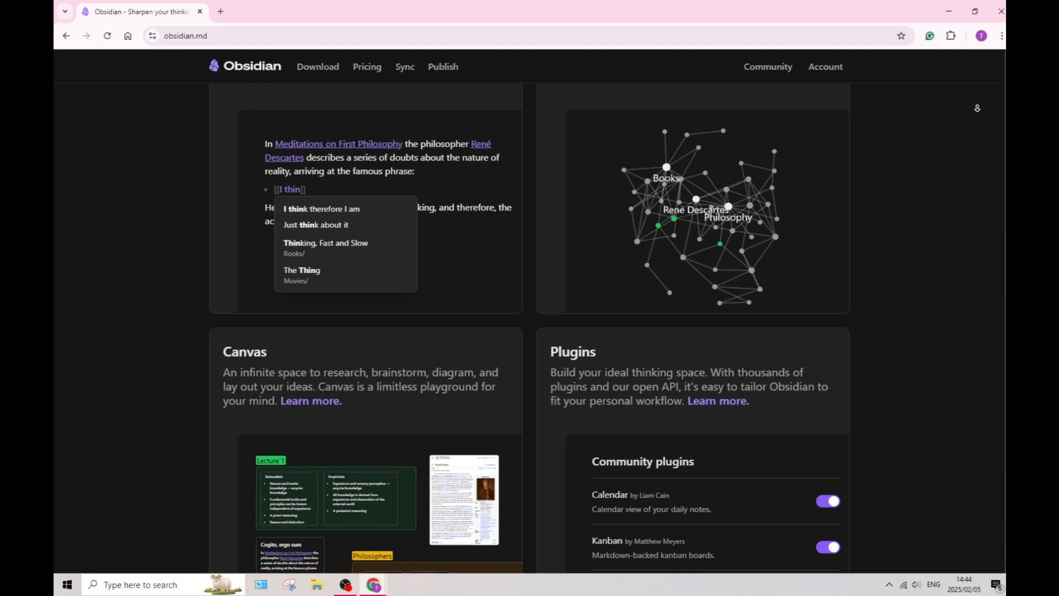
{"action": "scroll", "scroll_direction": "down", "scroll_amount": 3}
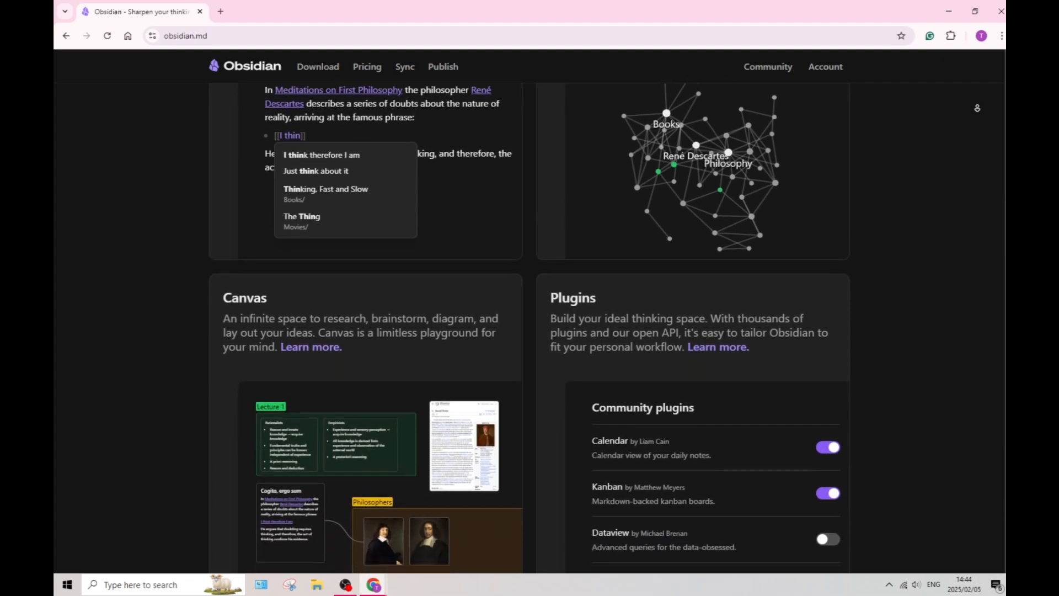
{"action": "scroll", "scroll_direction": "down", "scroll_amount": 3}
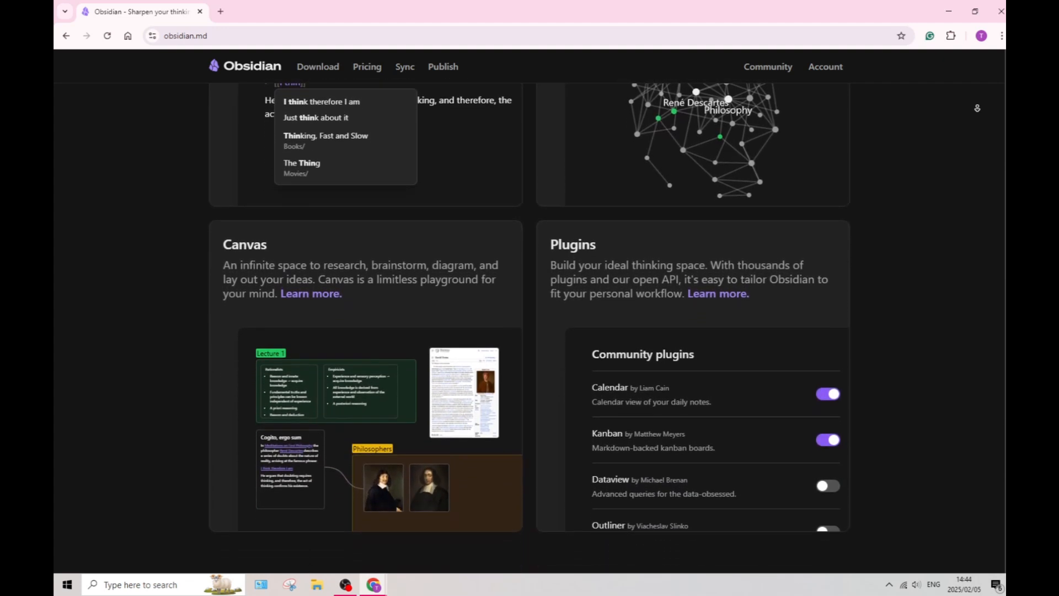
{"action": "scroll", "scroll_direction": "down", "scroll_amount": 3}
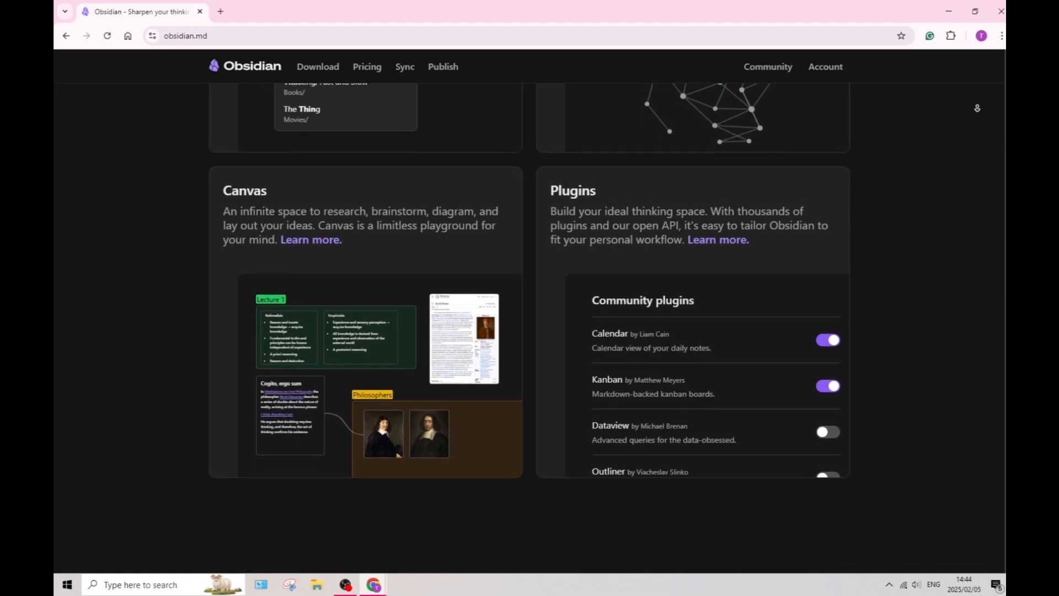
{"action": "scroll", "scroll_direction": "down", "scroll_amount": 3}
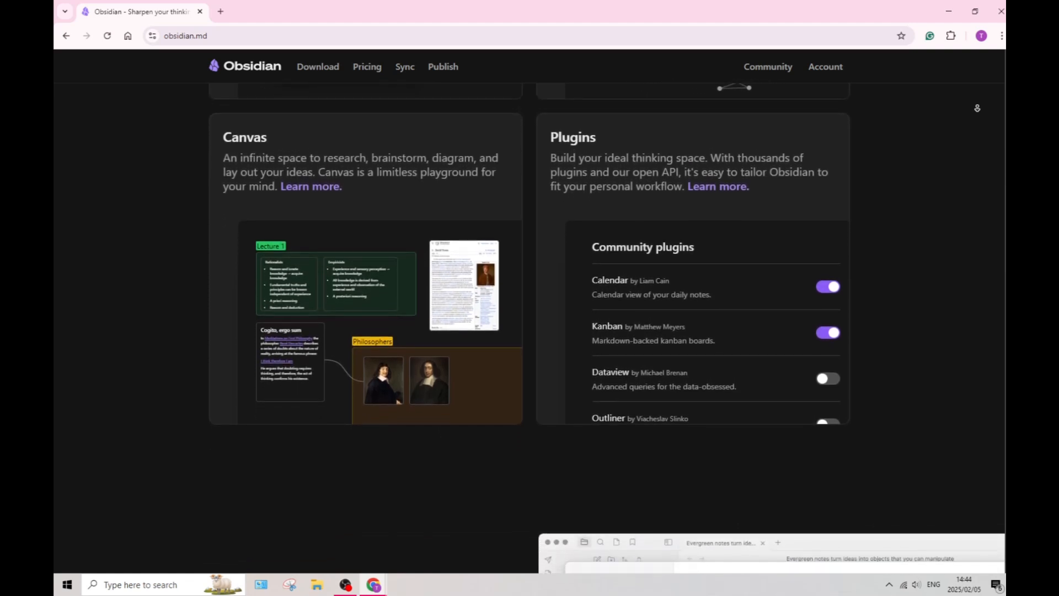
{"action": "scroll", "scroll_direction": "down", "scroll_amount": 3}
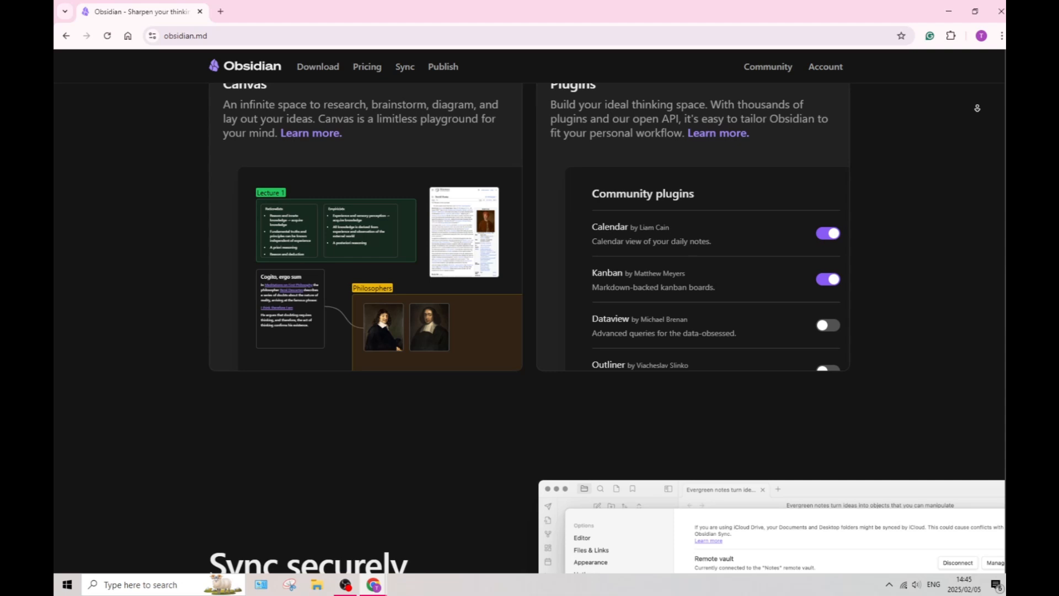
{"action": "scroll", "scroll_direction": "down", "scroll_amount": 3}
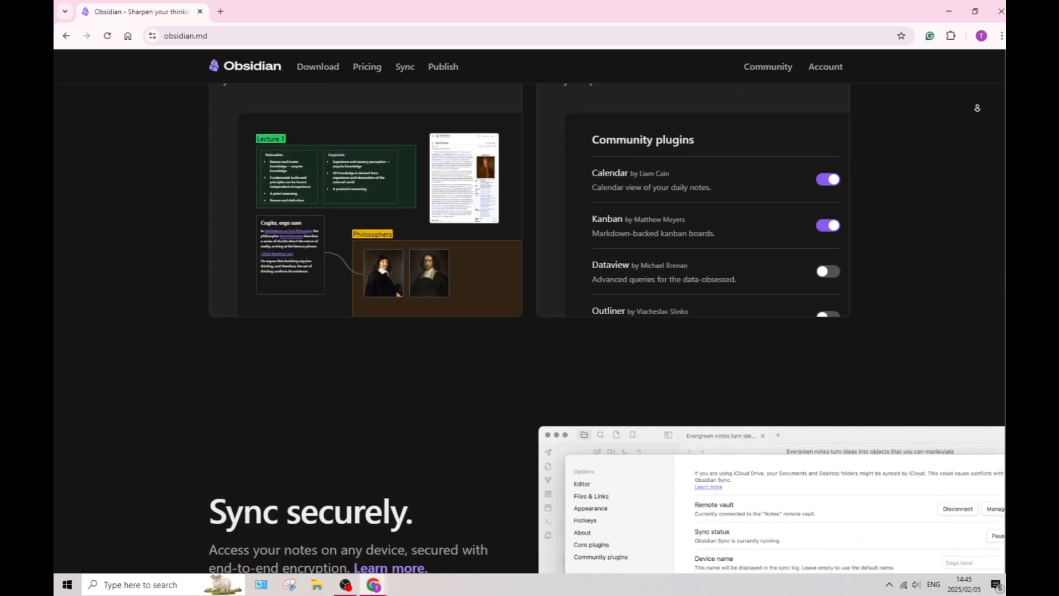
{"action": "scroll", "scroll_direction": "down", "scroll_amount": 3}
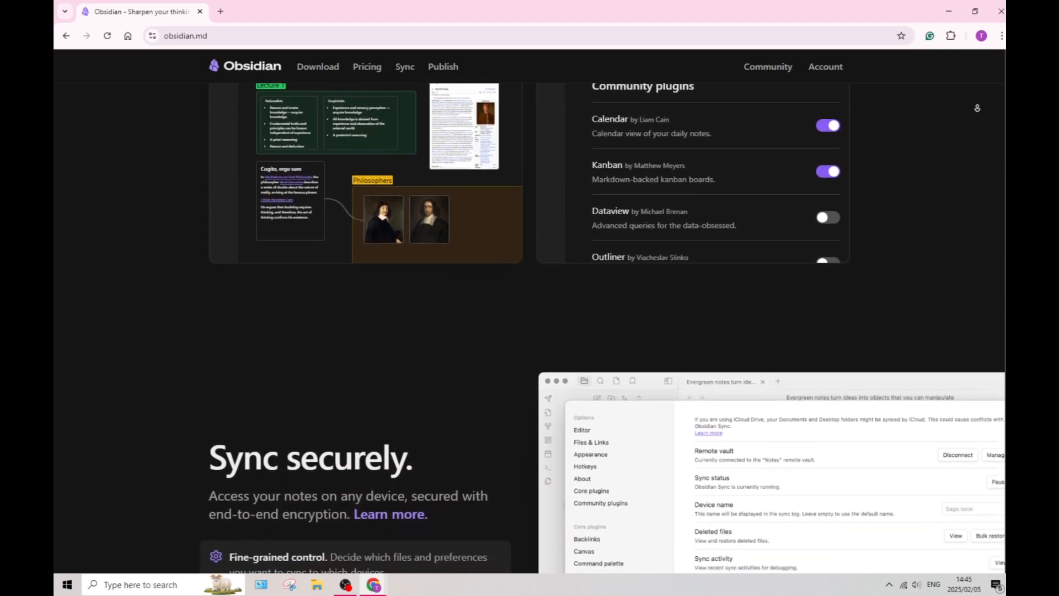
{"action": "scroll", "scroll_direction": "down", "scroll_amount": 3}
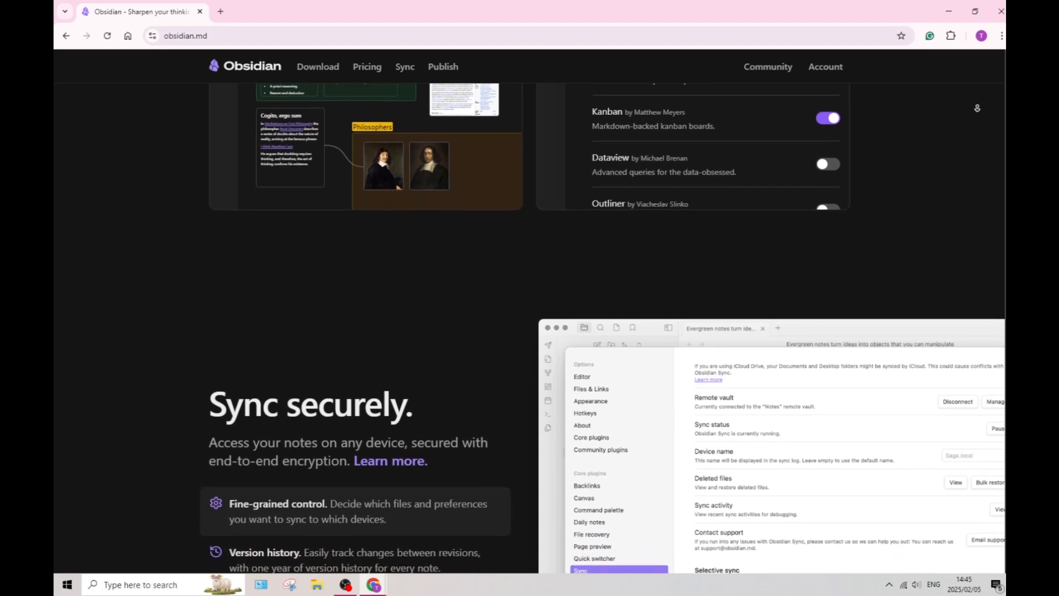
{"action": "scroll", "scroll_direction": "down", "scroll_amount": 3}
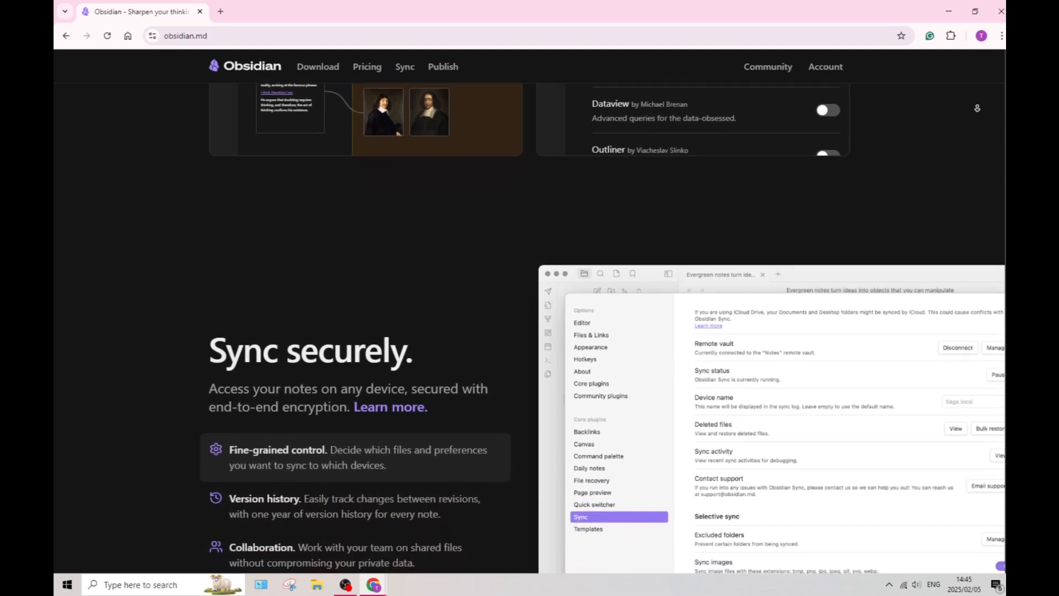
{"action": "scroll", "scroll_direction": "down", "scroll_amount": 3}
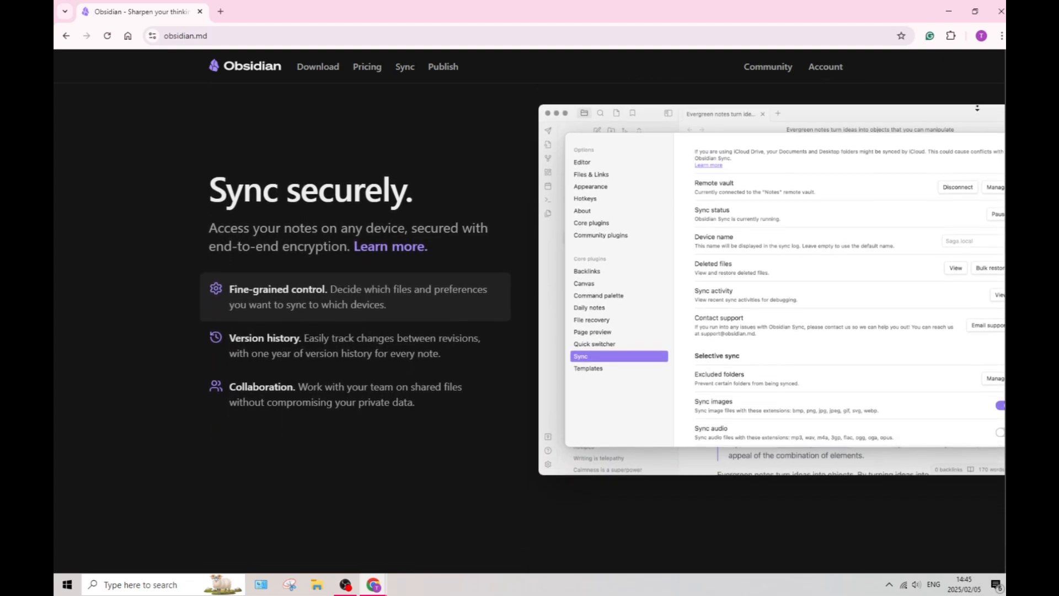
{"action": "scroll", "scroll_direction": "down", "scroll_amount": 3}
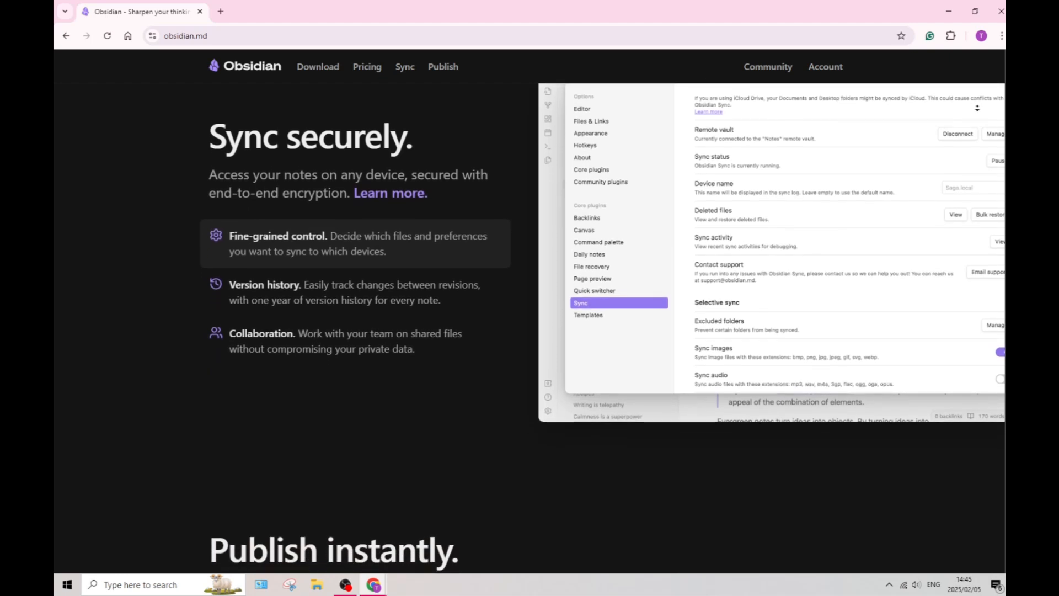
{"action": "scroll", "scroll_direction": "down", "scroll_amount": 3}
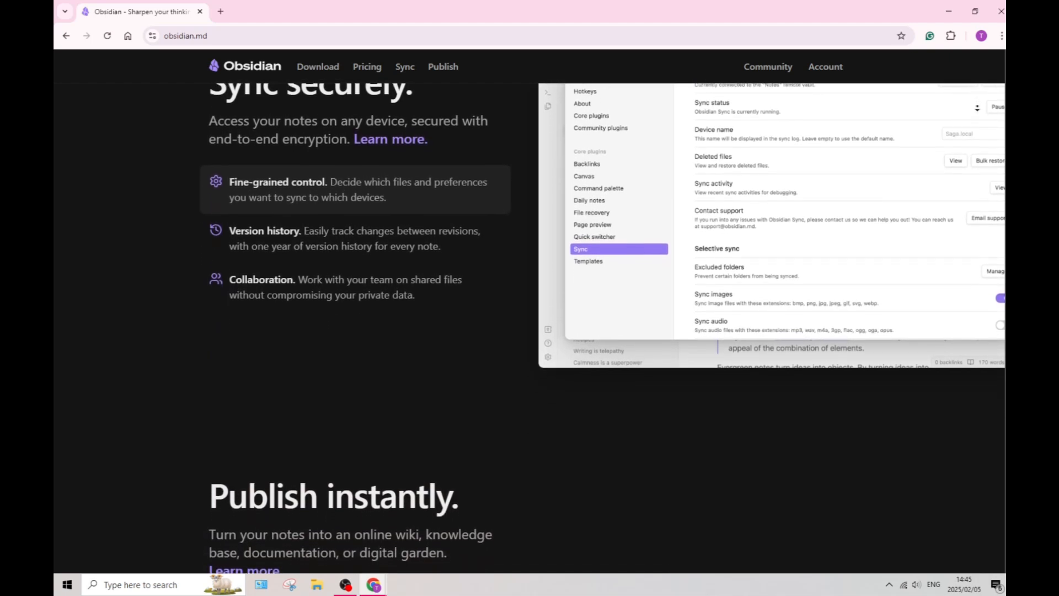
{"action": "scroll", "scroll_direction": "down", "scroll_amount": 3}
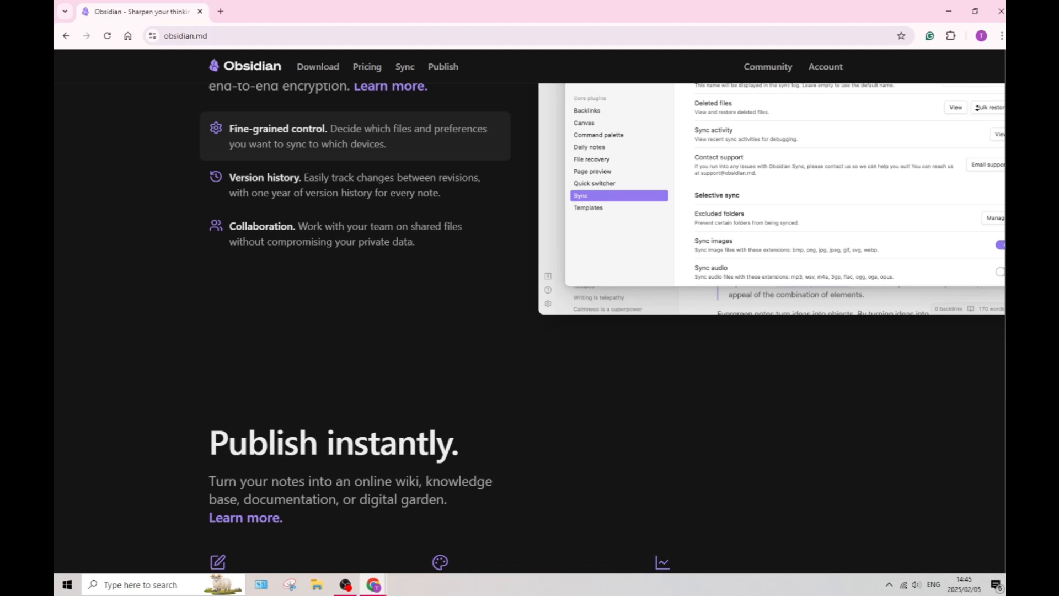
{"action": "scroll", "scroll_direction": "down", "scroll_amount": 3}
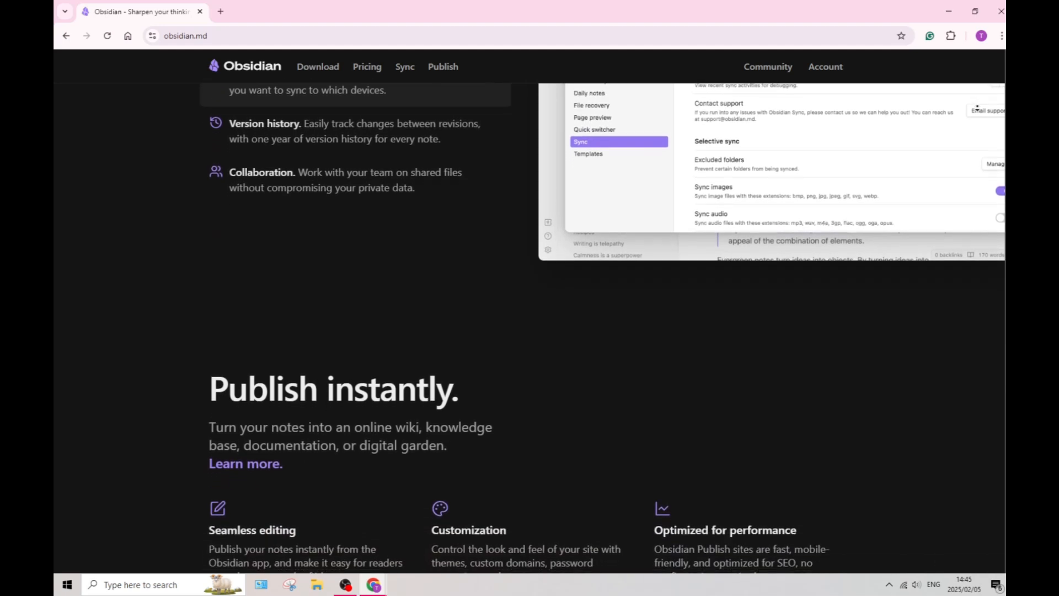
{"action": "scroll", "scroll_direction": "down", "scroll_amount": 3}
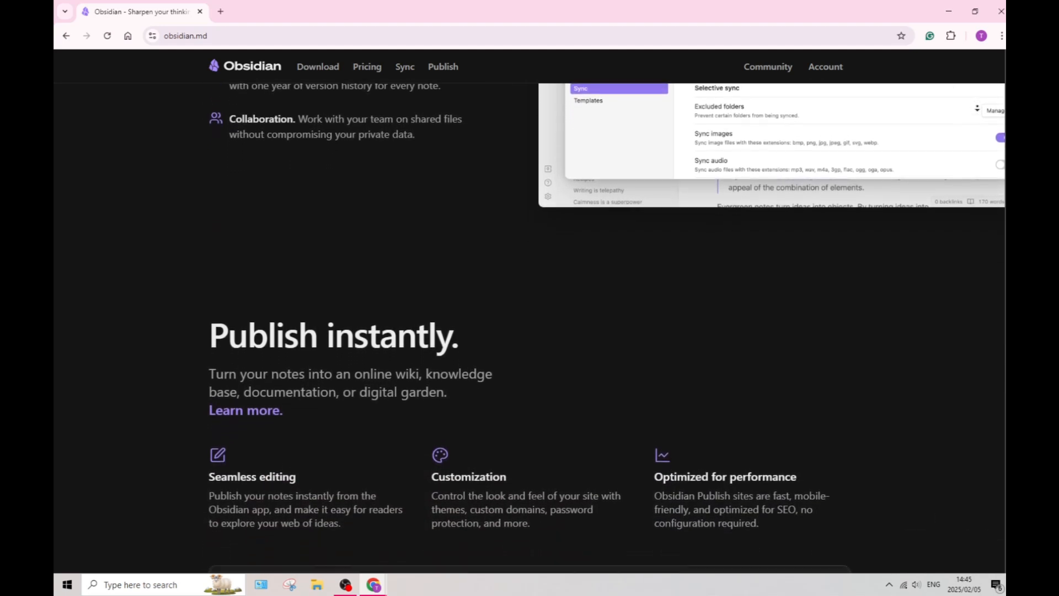
{"action": "scroll", "scroll_direction": "down", "scroll_amount": 3}
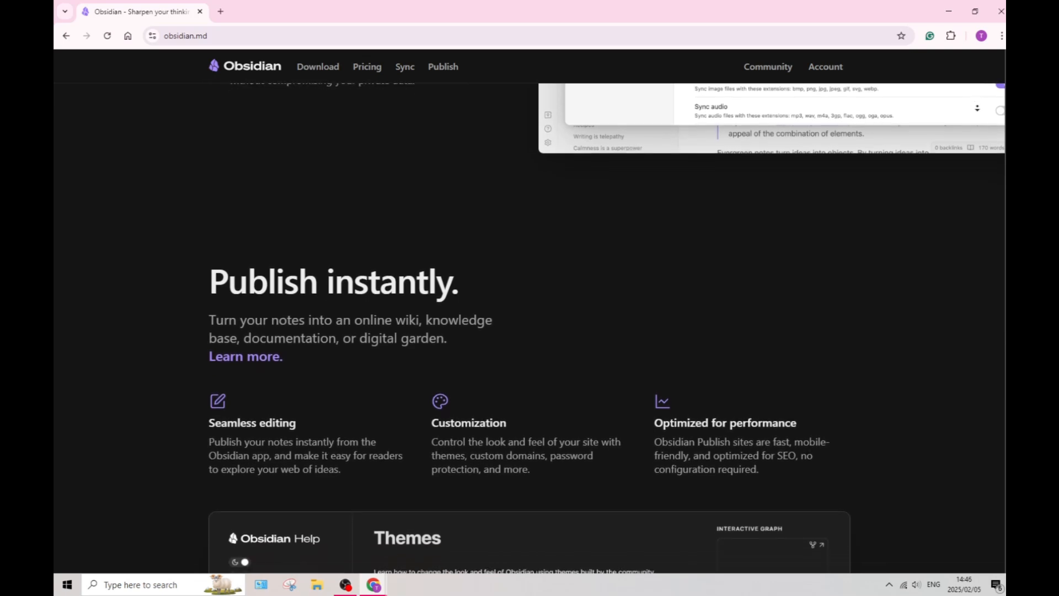
{"action": "scroll", "scroll_direction": "down", "scroll_amount": 3}
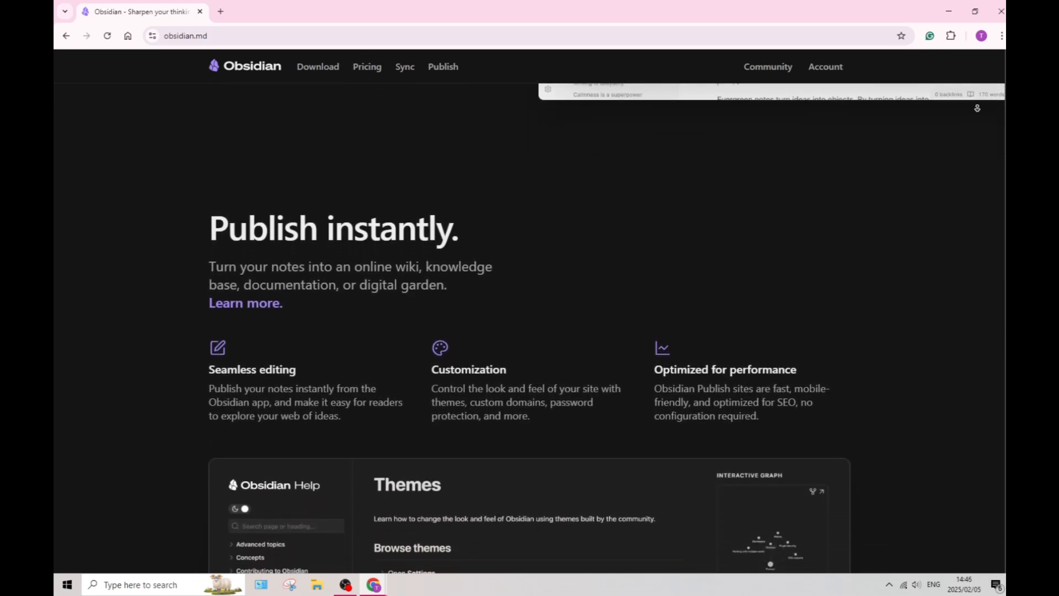
{"action": "scroll", "scroll_direction": "down", "scroll_amount": 3}
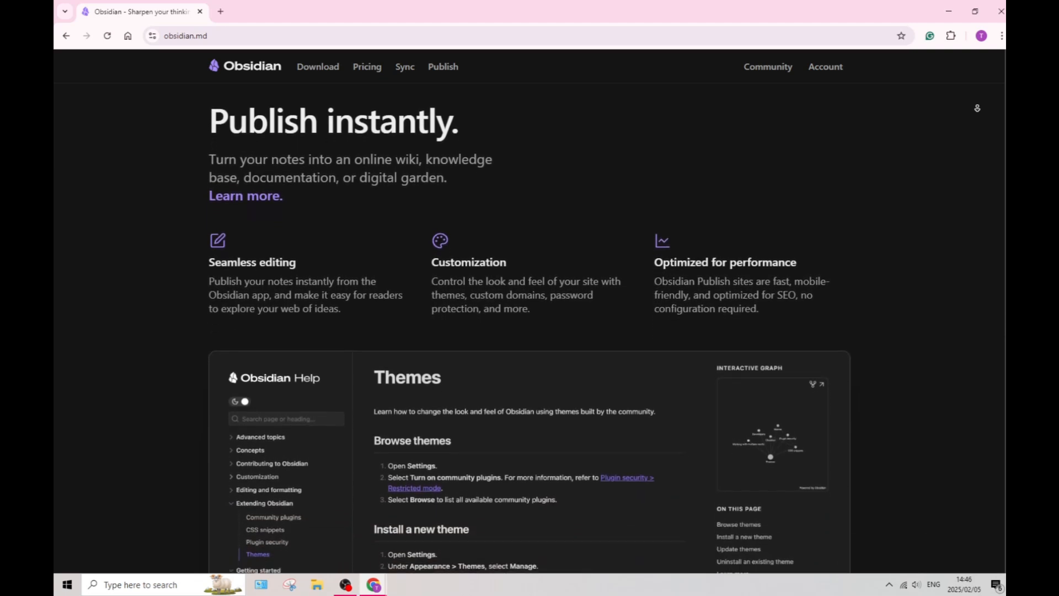
{"action": "scroll", "scroll_direction": "down", "scroll_amount": 3}
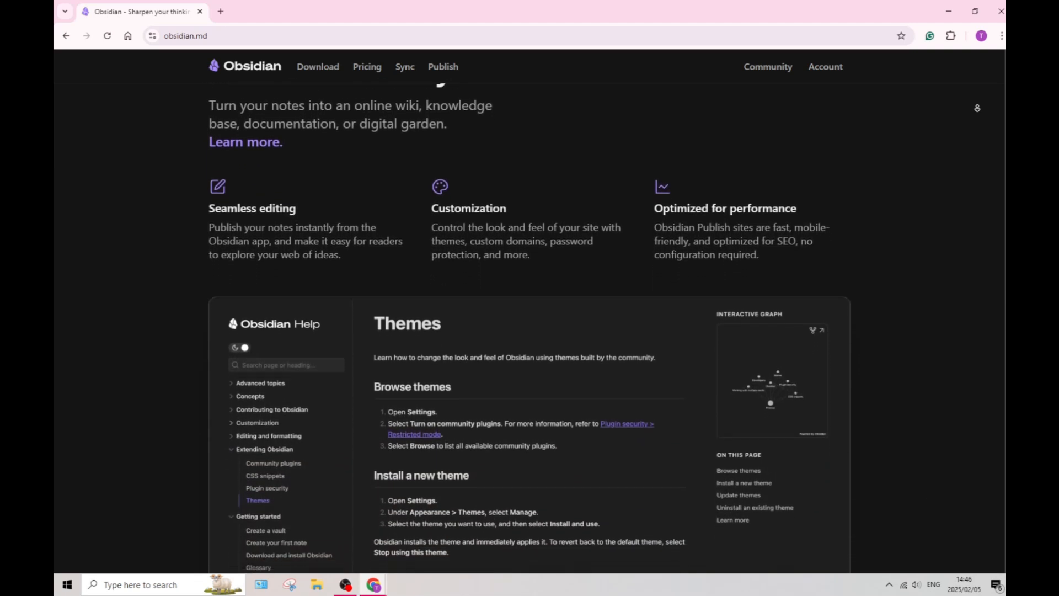
{"action": "scroll", "scroll_direction": "down", "scroll_amount": 3}
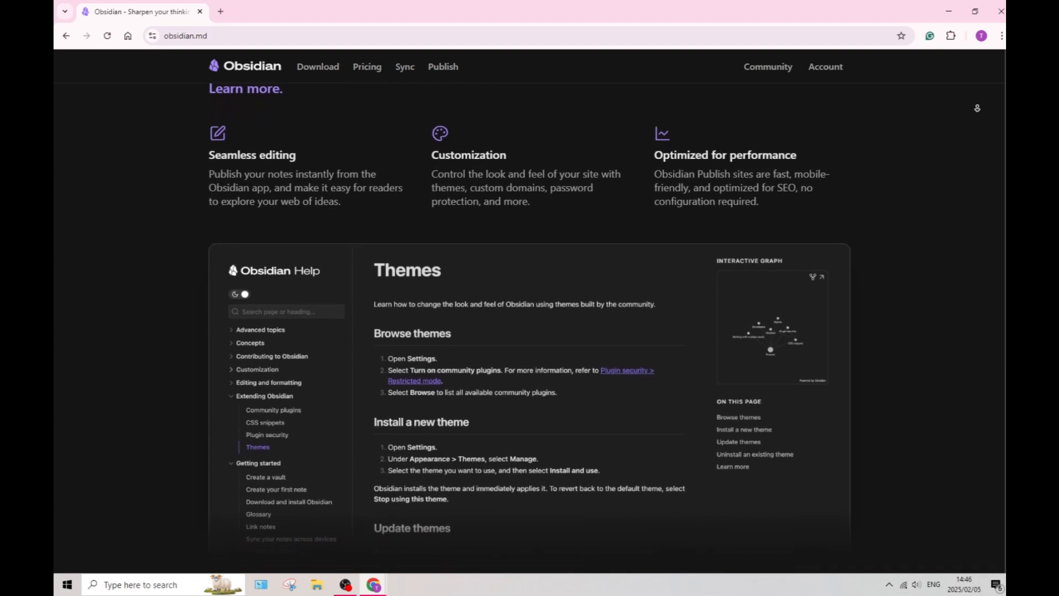
{"action": "scroll", "scroll_direction": "down", "scroll_amount": 3}
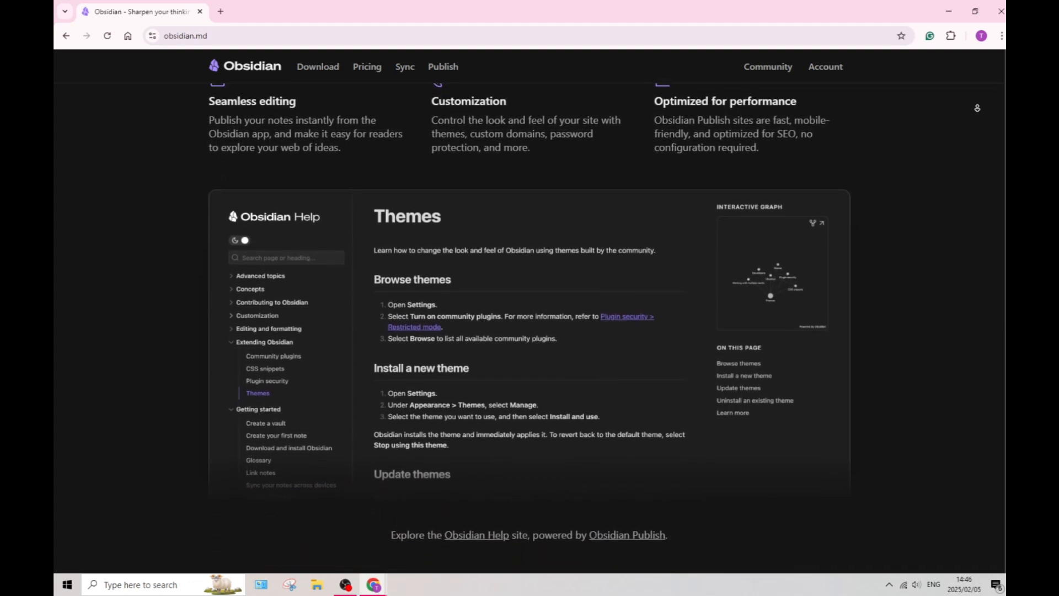
{"action": "scroll", "scroll_direction": "down", "scroll_amount": 3}
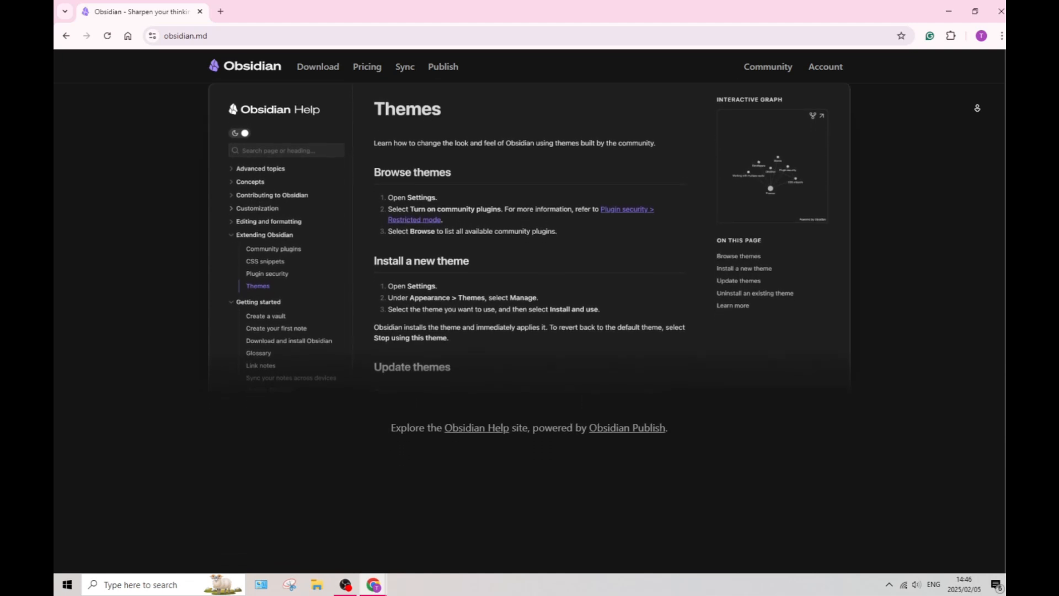
{"action": "scroll", "scroll_direction": "down", "scroll_amount": 3}
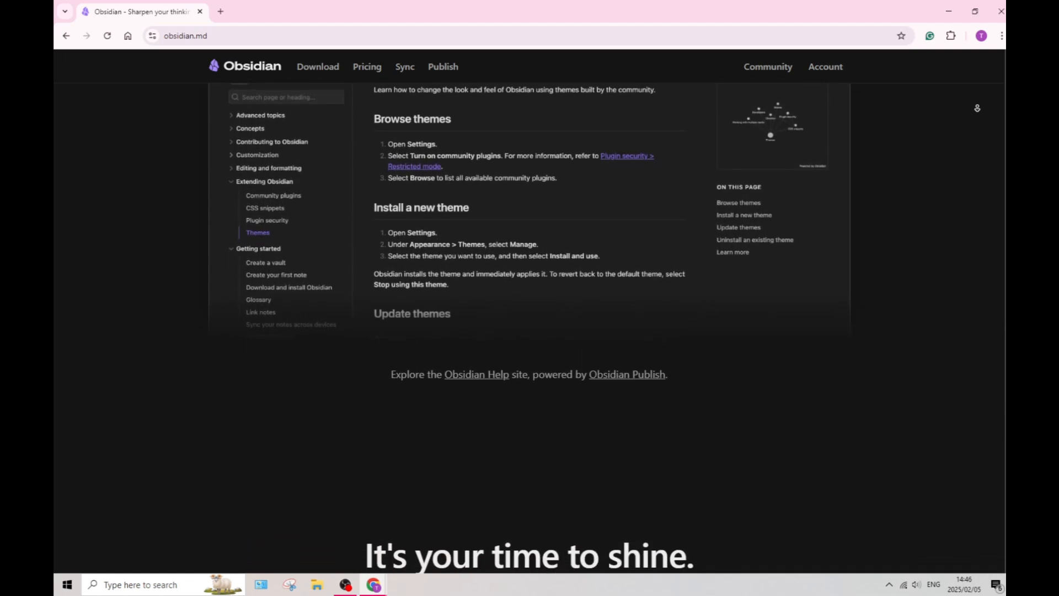
{"action": "scroll", "scroll_direction": "down", "scroll_amount": 3}
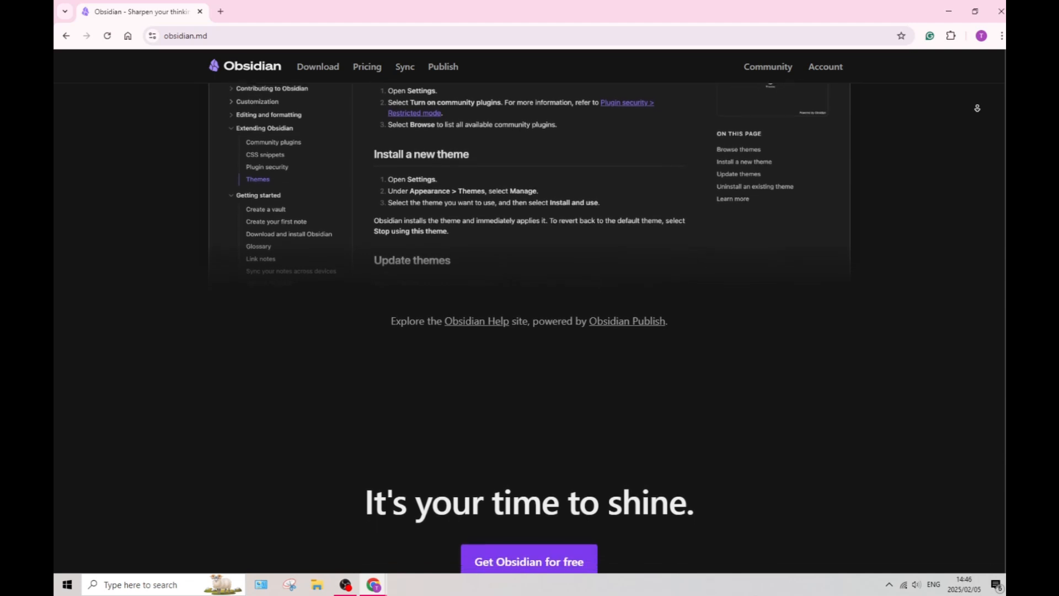
{"action": "scroll", "scroll_direction": "down", "scroll_amount": 3}
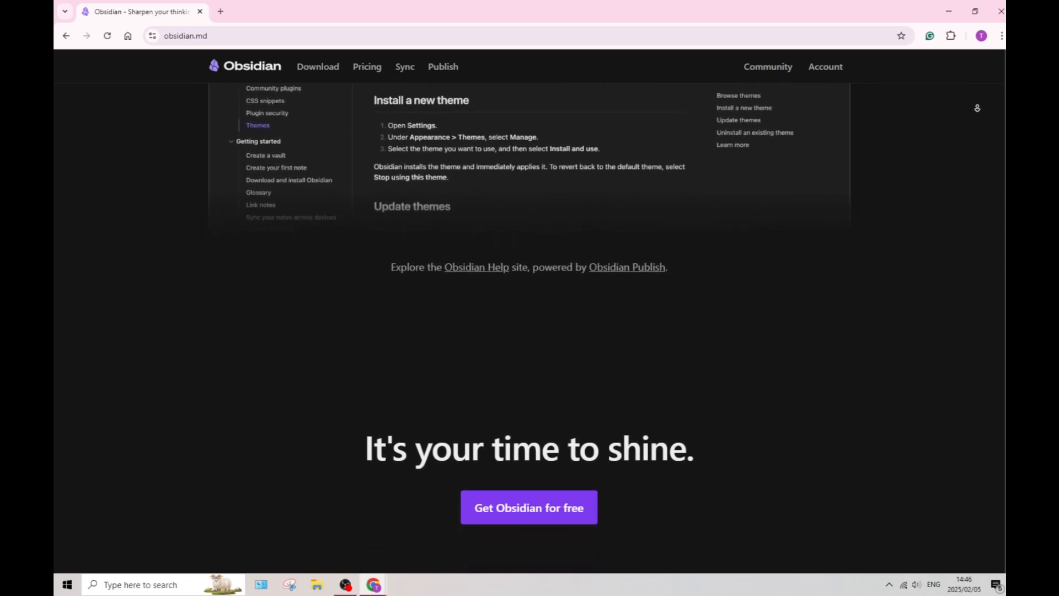
{"action": "scroll", "scroll_direction": "down", "scroll_amount": 3}
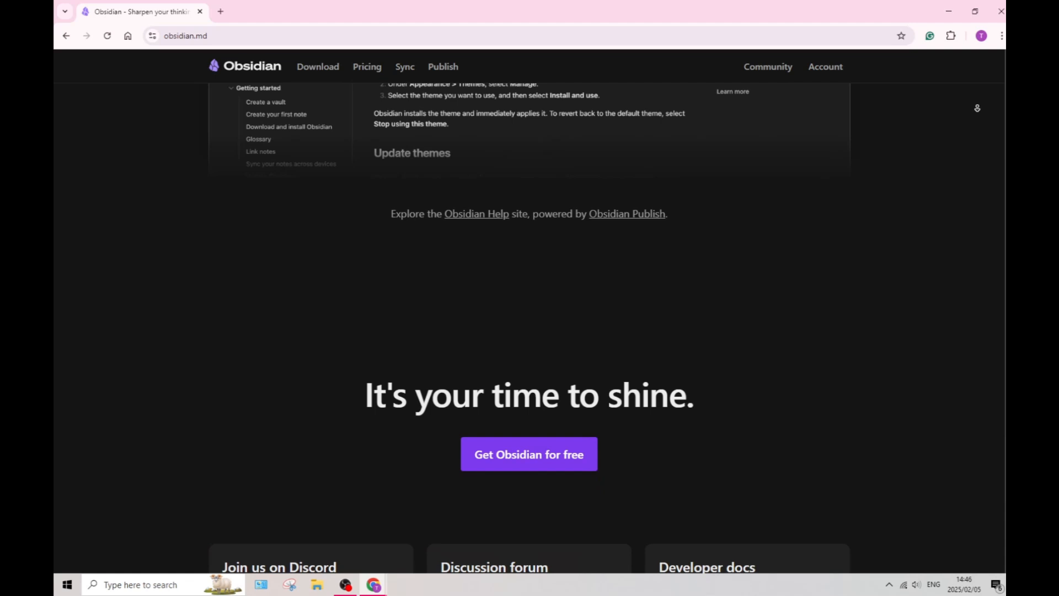
{"action": "scroll", "scroll_direction": "down", "scroll_amount": 3}
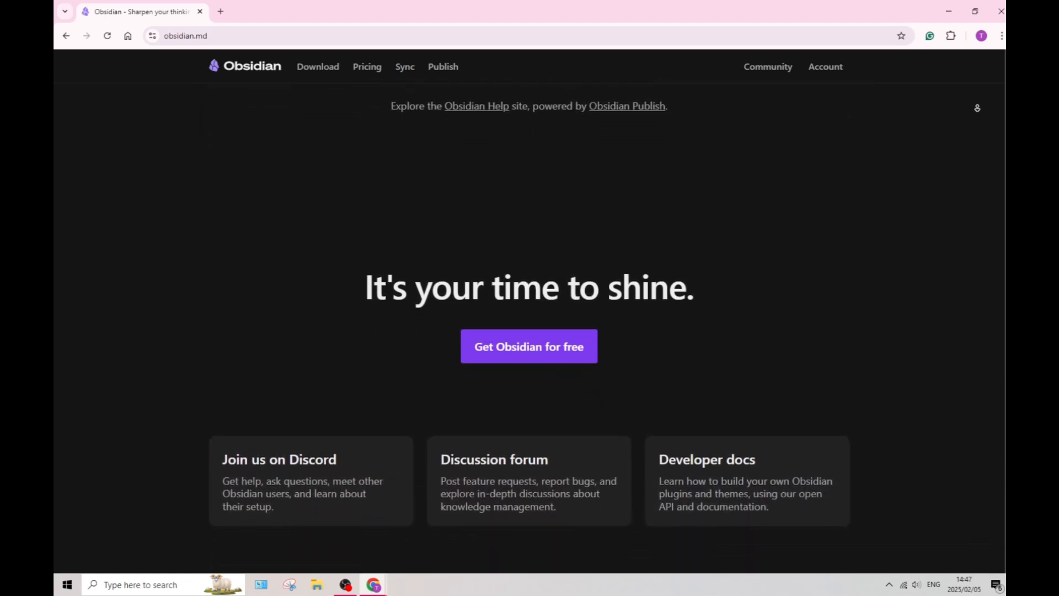
{"action": "scroll", "scroll_direction": "down", "scroll_amount": 3}
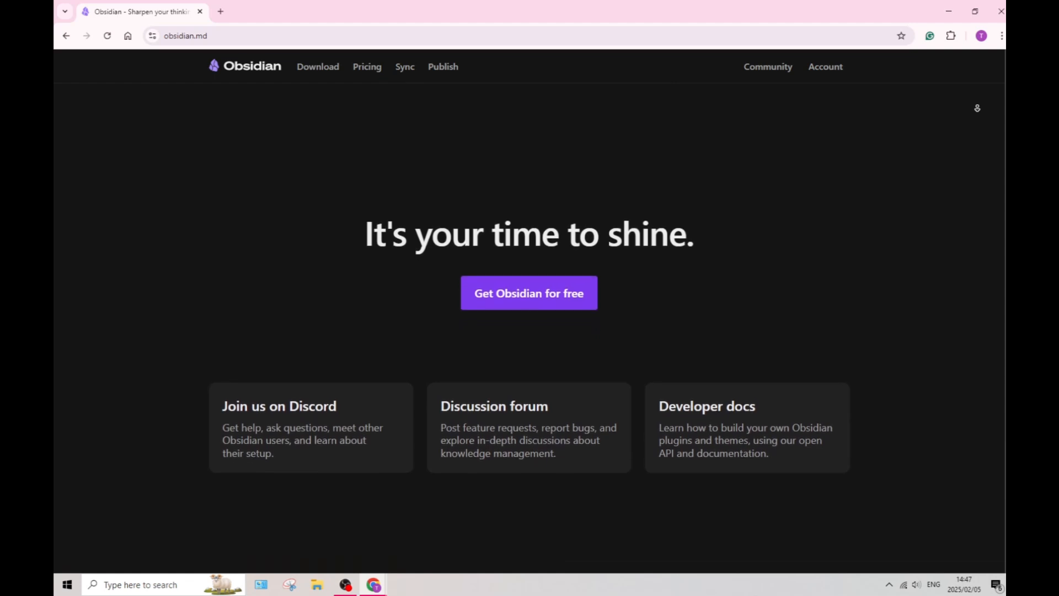